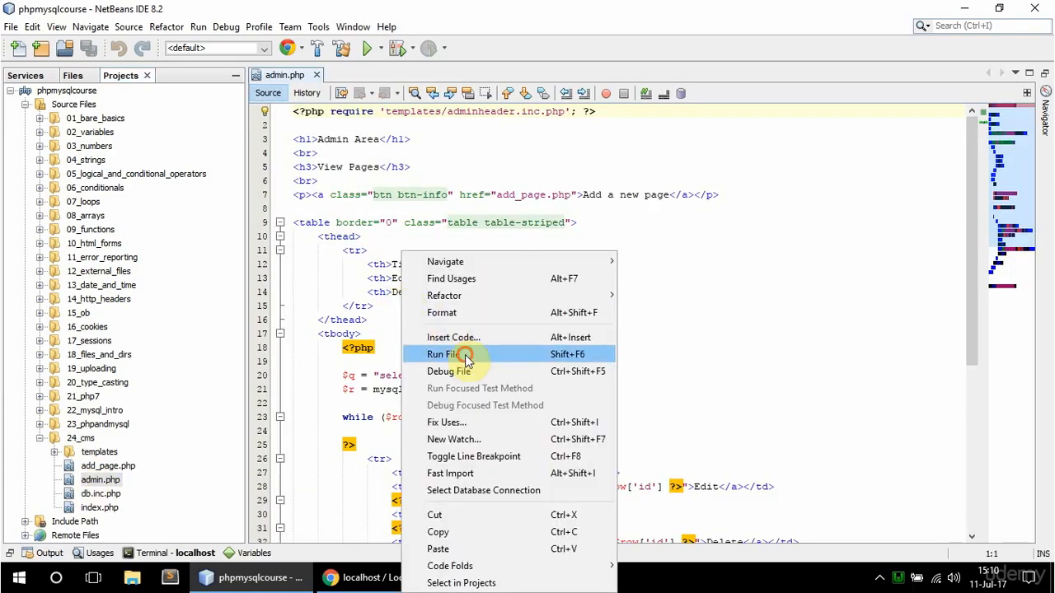
Step: Run admin.php so Chrome shows the Admin Area listing Home, About Us, Services and Contact
{"action": "left_click", "coordinate": [445, 353]}
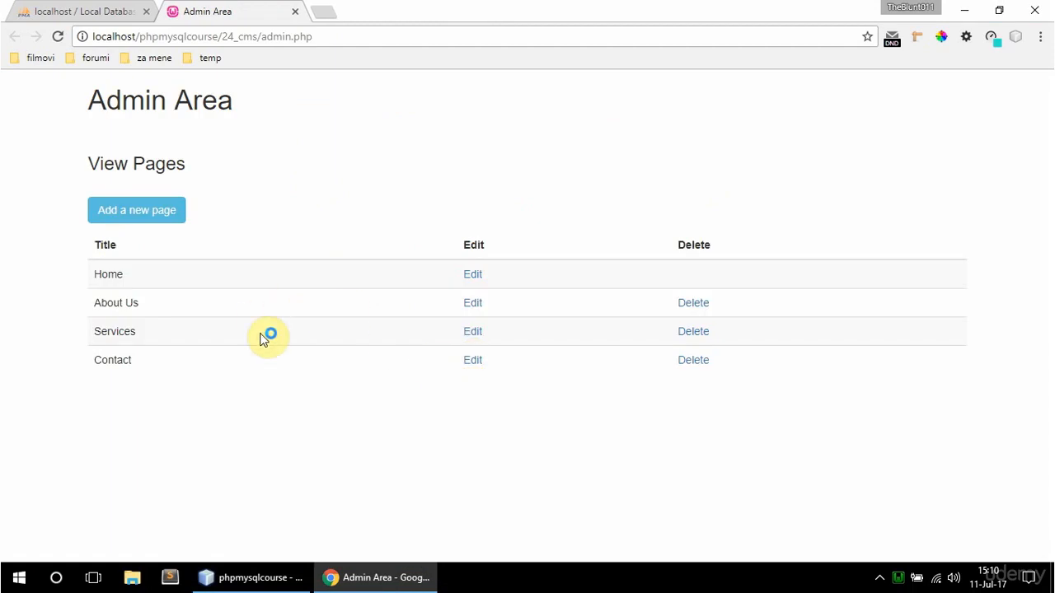
{"action": "mouse_move", "coordinate": [472, 332]}
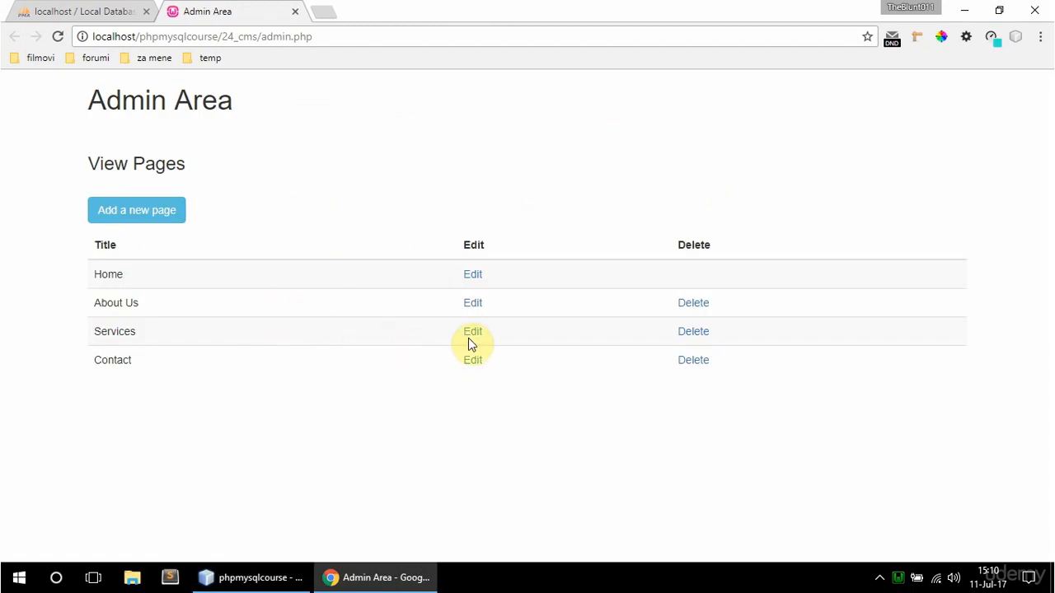
{"action": "mouse_move", "coordinate": [472, 303]}
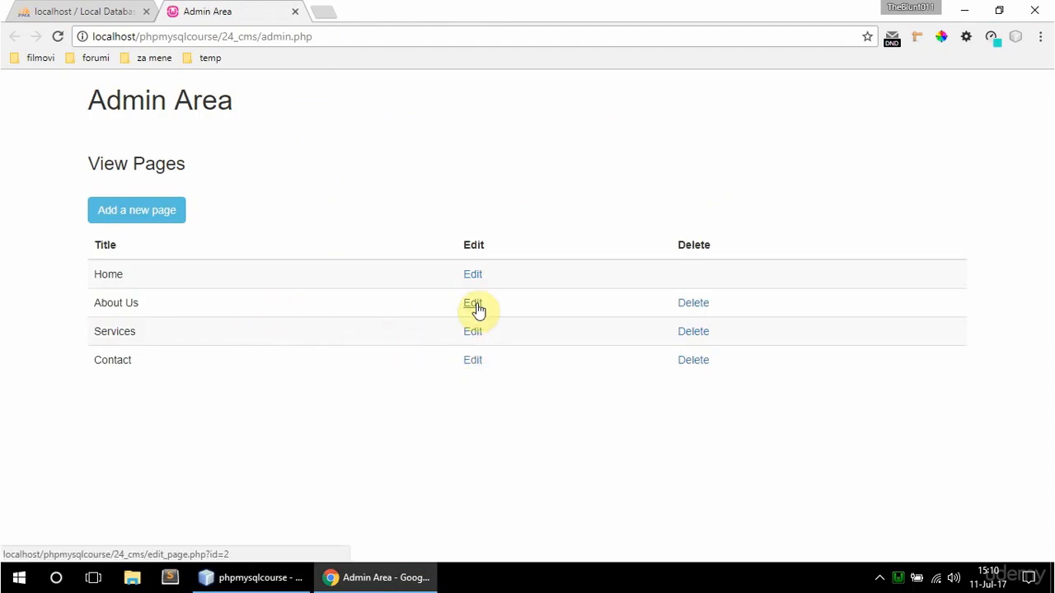
{"action": "mouse_move", "coordinate": [477, 316]}
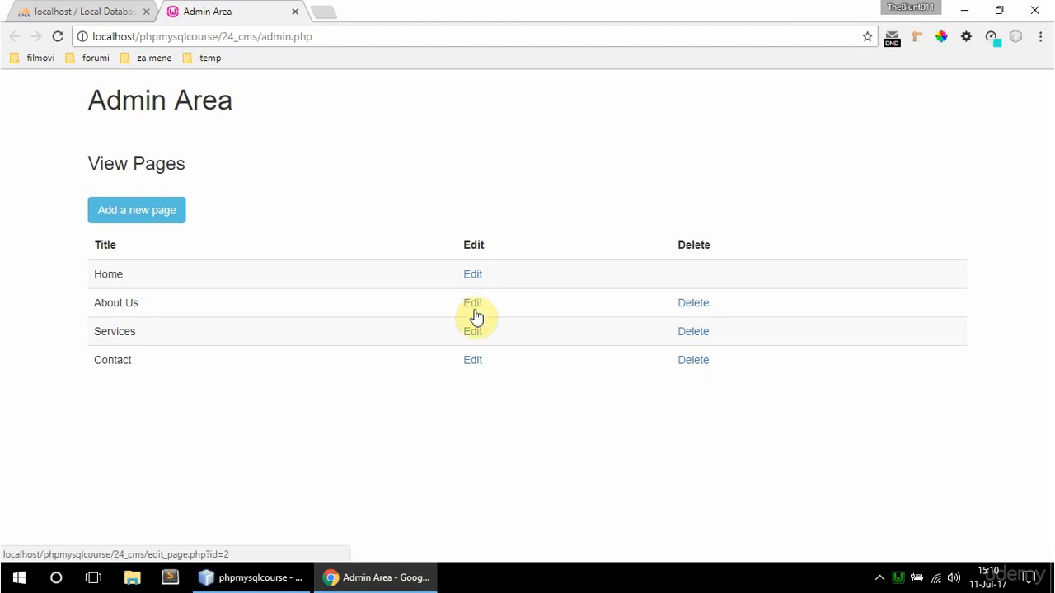
{"action": "mouse_move", "coordinate": [472, 331]}
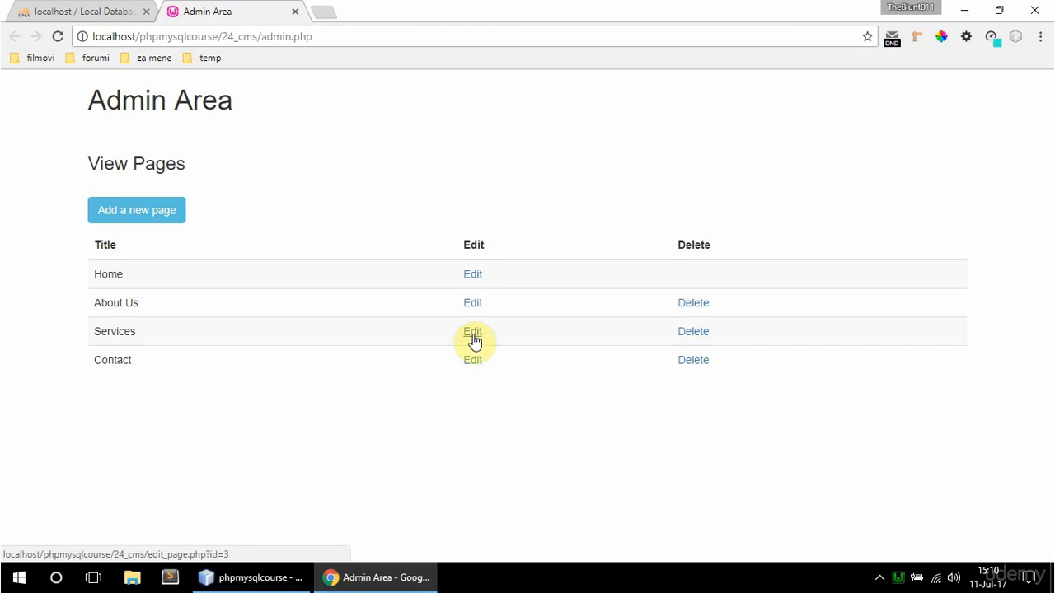
{"action": "mouse_move", "coordinate": [396, 310]}
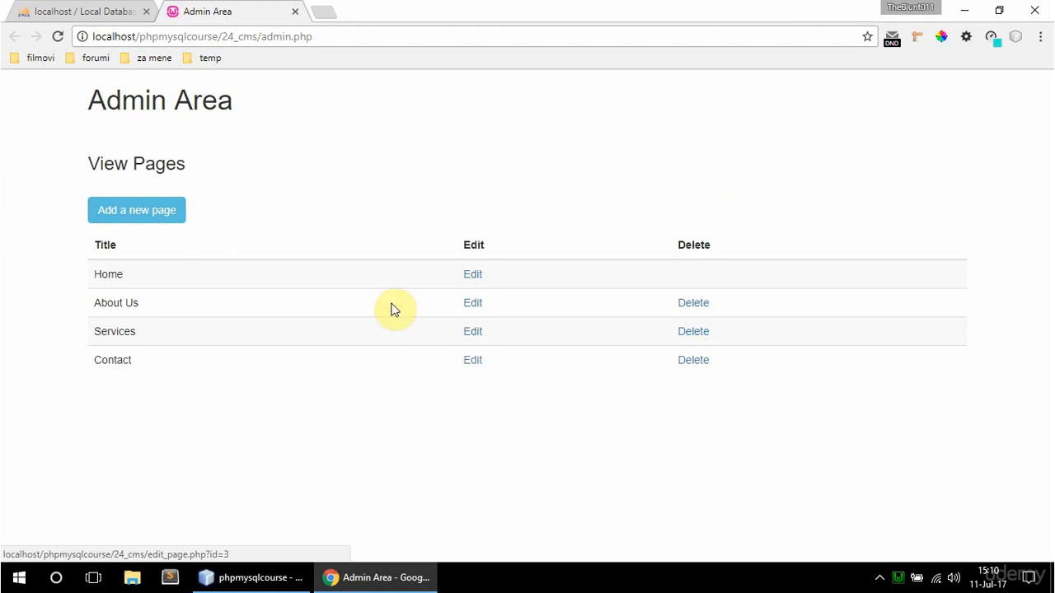
Step: Create edit_page.php from add_page.php's code, then follow the Services row's Edit link in Chrome
{"action": "left_click", "coordinate": [168, 577]}
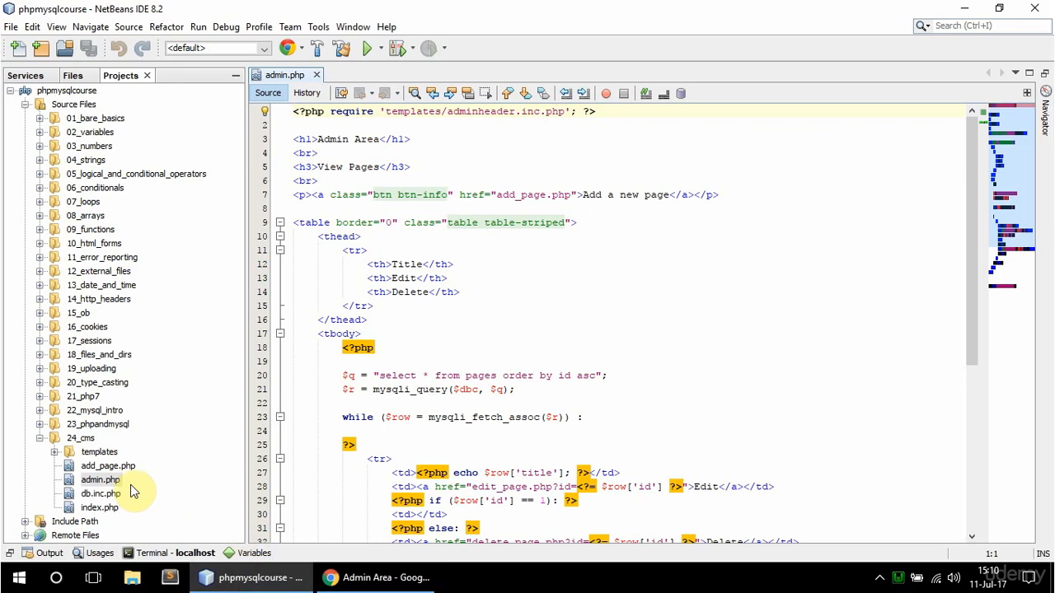
{"action": "left_click", "coordinate": [107, 464]}
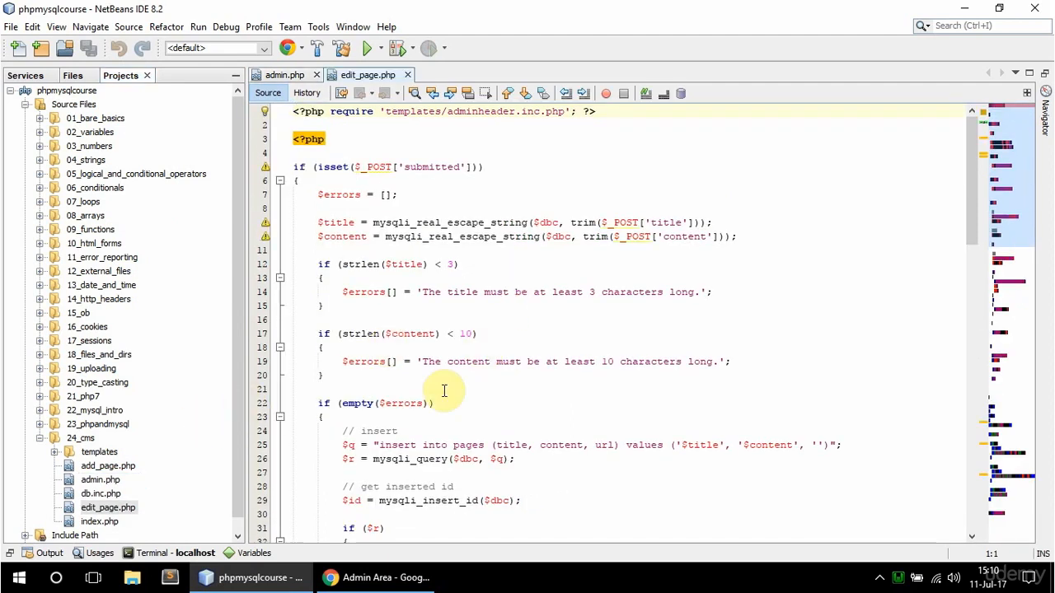
{"action": "left_click", "coordinate": [375, 577]}
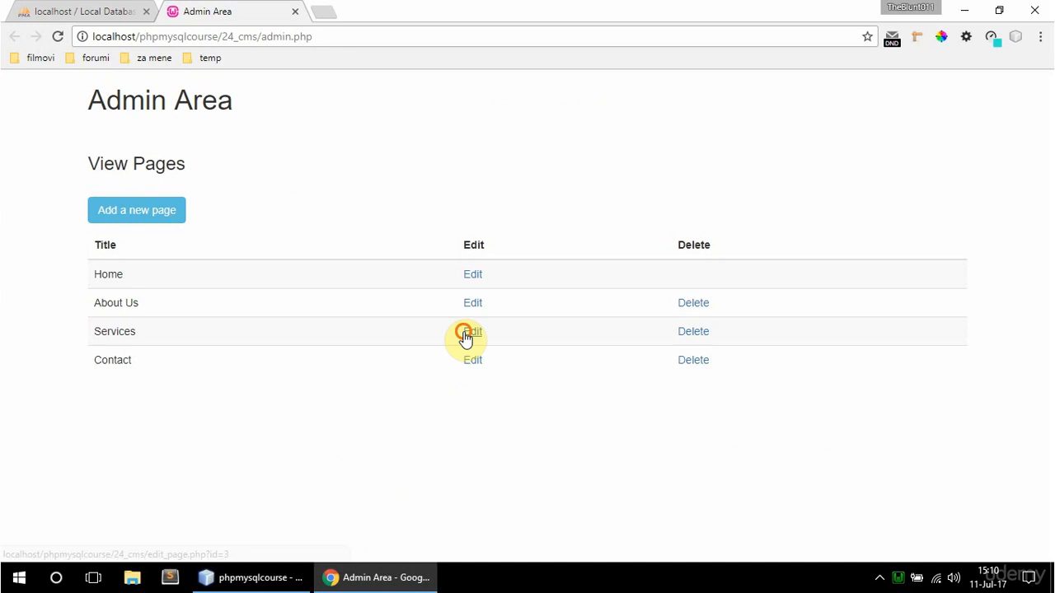
{"action": "left_click", "coordinate": [471, 331]}
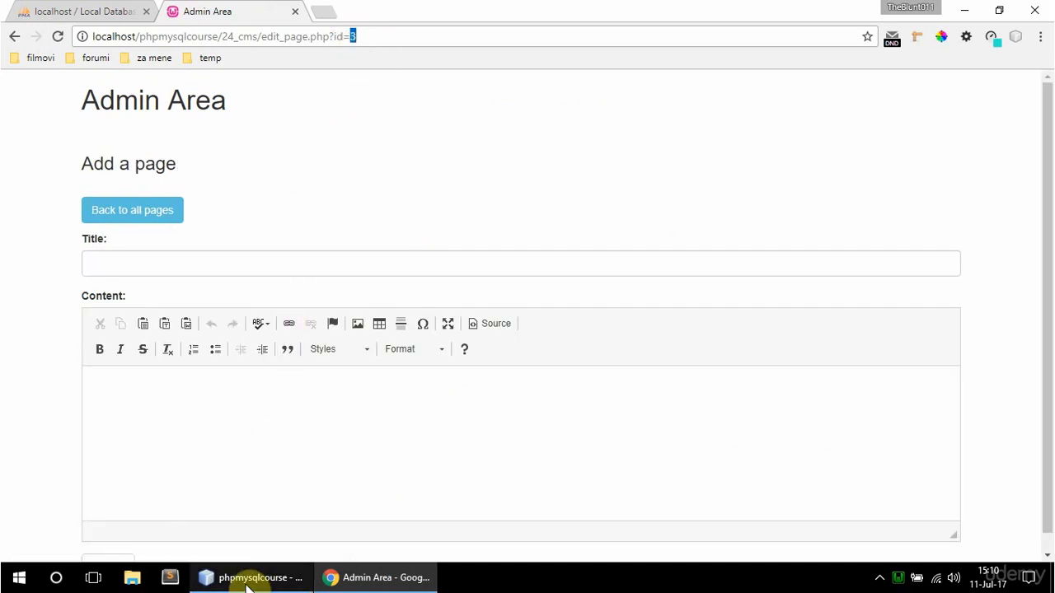
Step: Return from the empty edit form to edit_page.php's code in NetBeans
{"action": "left_click", "coordinate": [251, 577]}
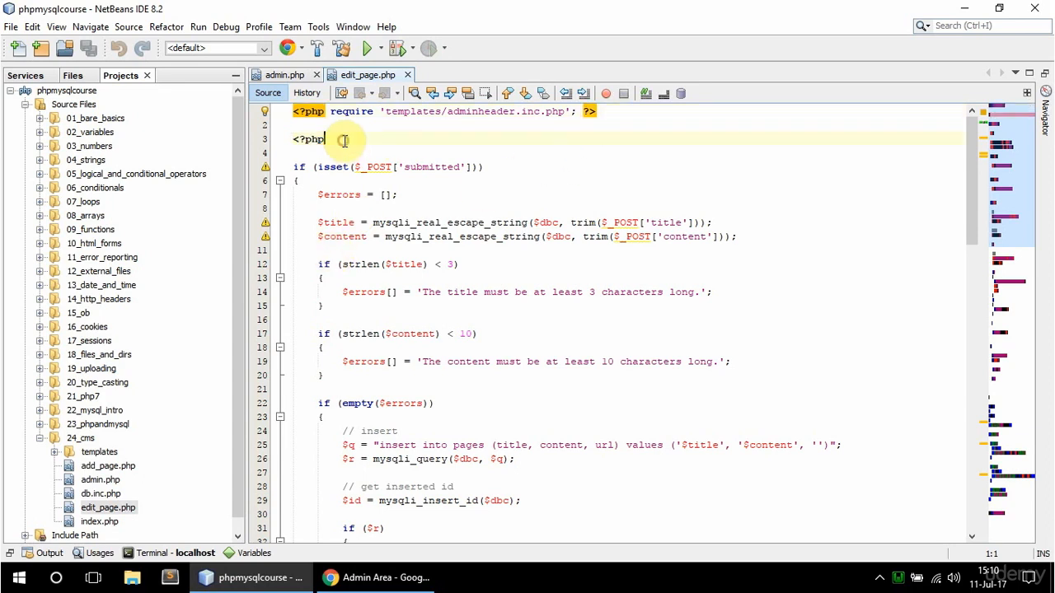
Step: Add $id = $_GET['id']; and $q = "select * from pages where id='$id'"; after <?php
{"action": "key", "text": "enter"}
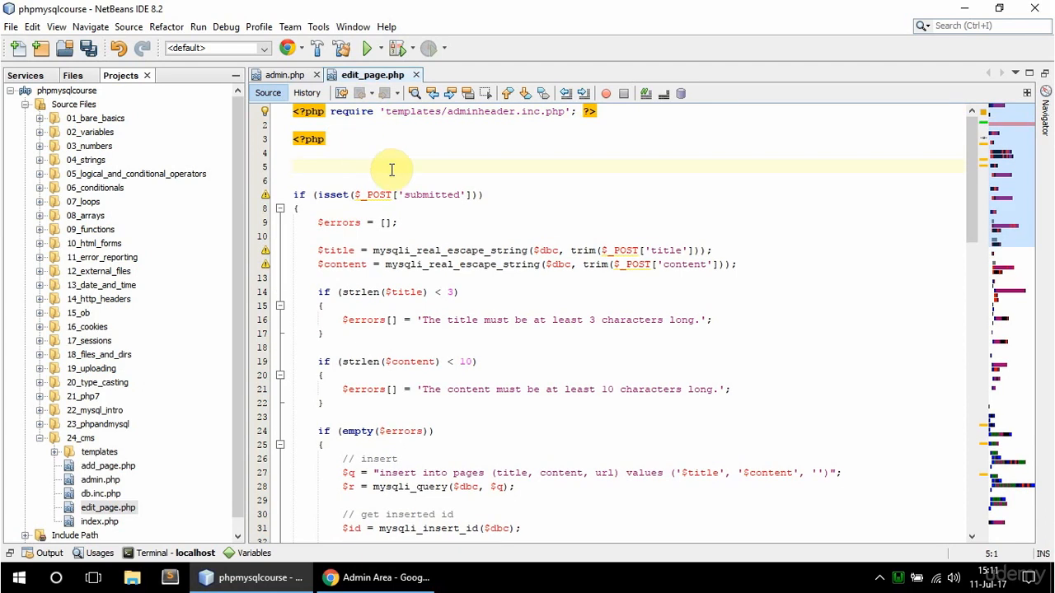
{"action": "type", "text": "$"}
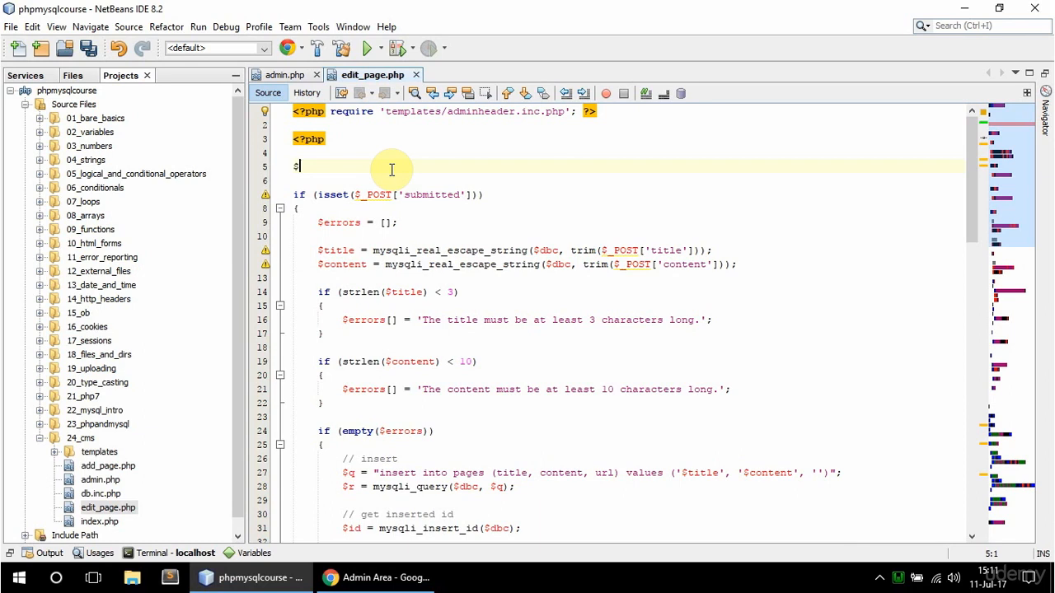
{"action": "type", "text": "$id = $_ge"}
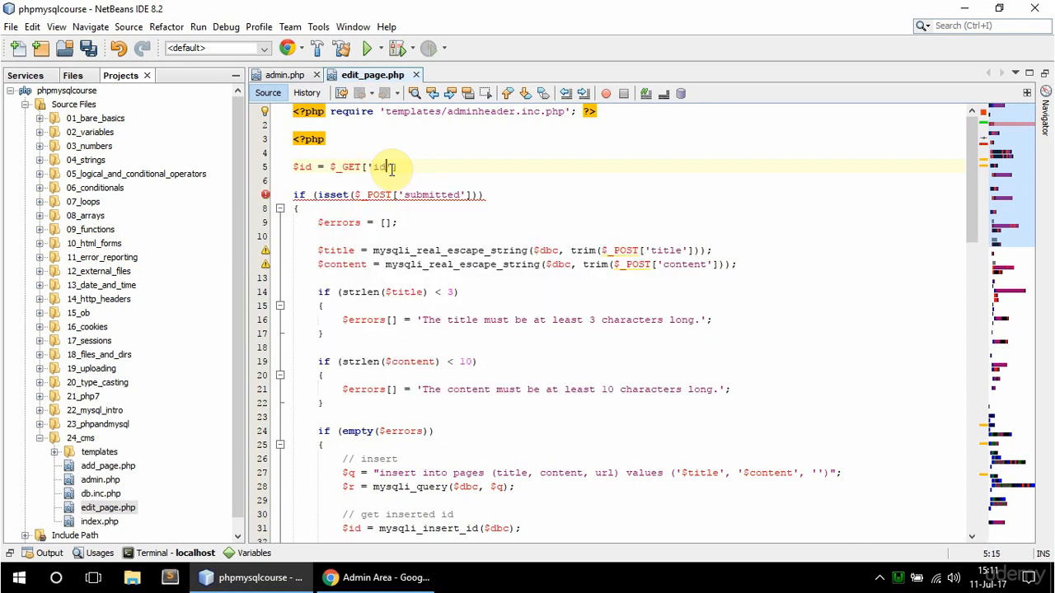
{"action": "type", "text": "];"}
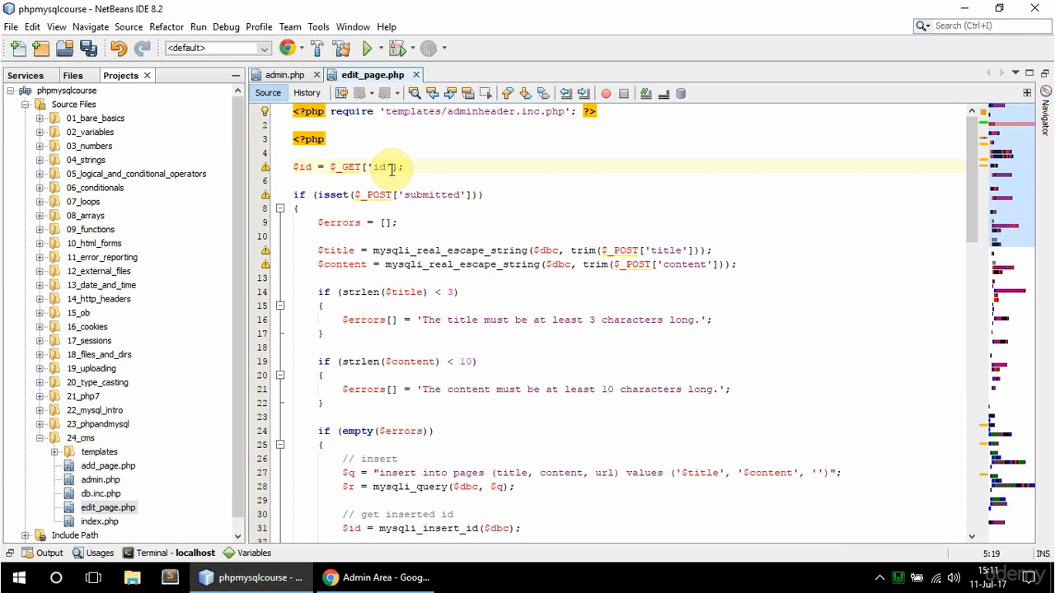
{"action": "type", "text": "$q = \"select"}
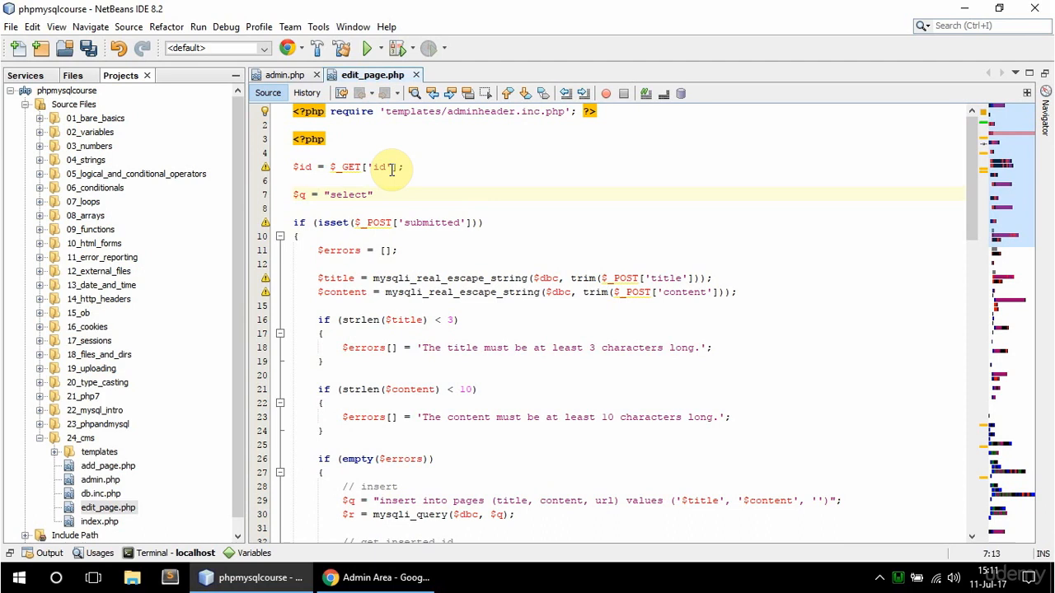
{"action": "type", "text": "* fr"}
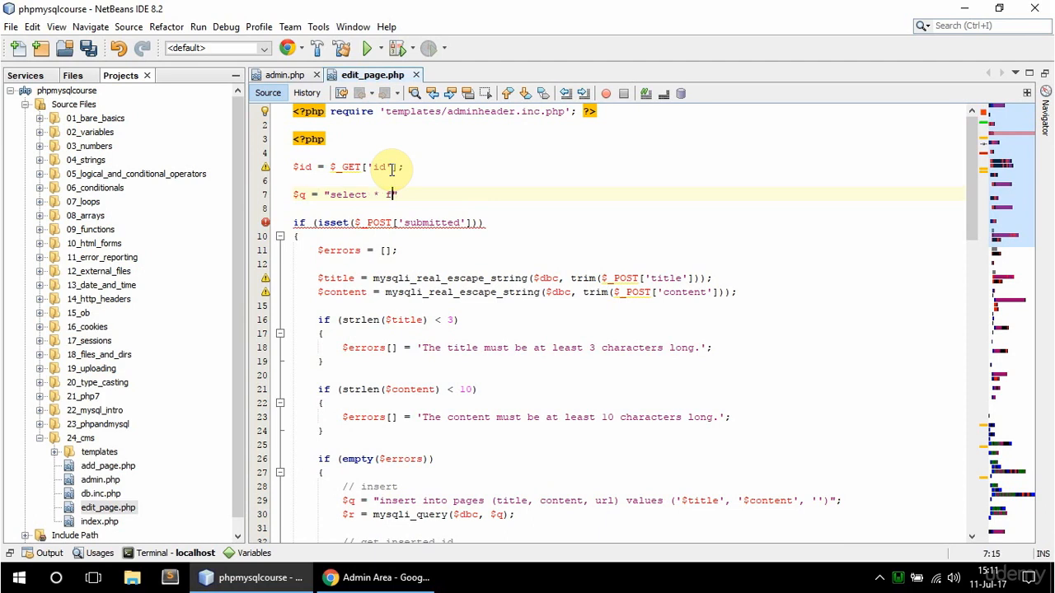
{"action": "type", "text": "from pages w"}
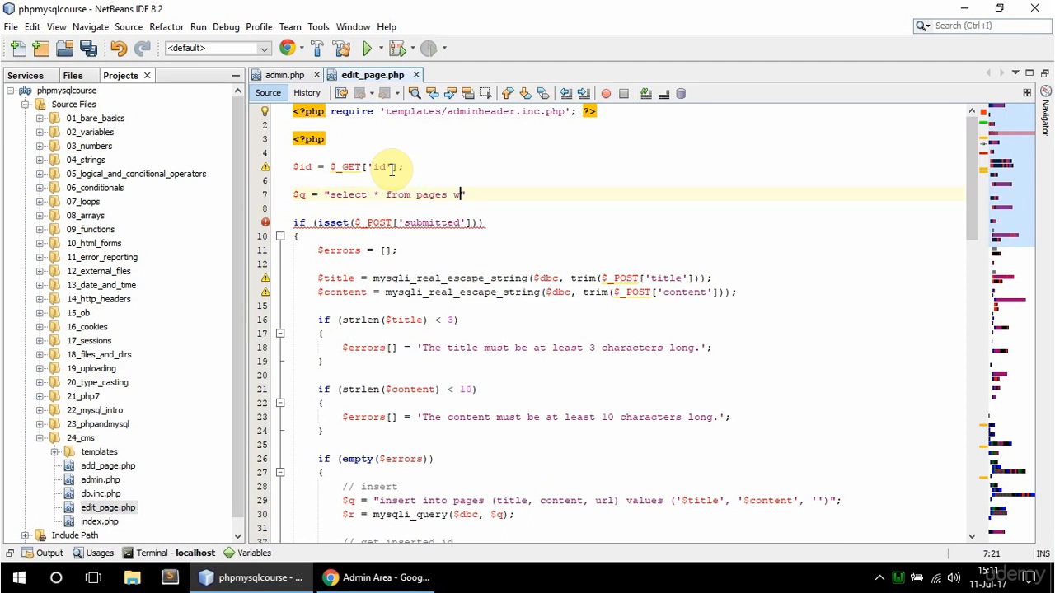
{"action": "type", "text": "here id='"}
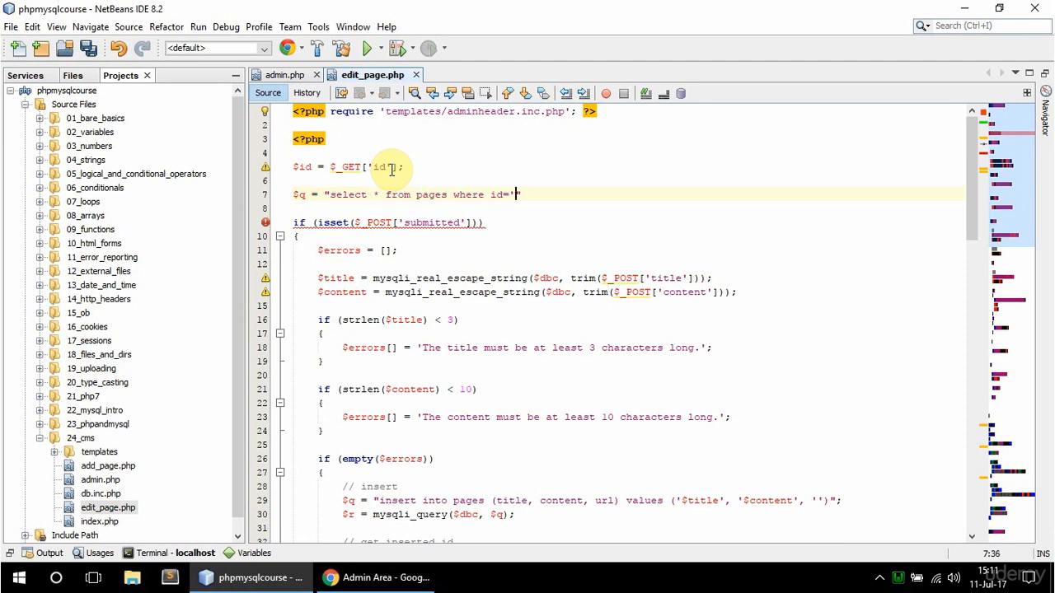
{"action": "type", "text": "$id'"}
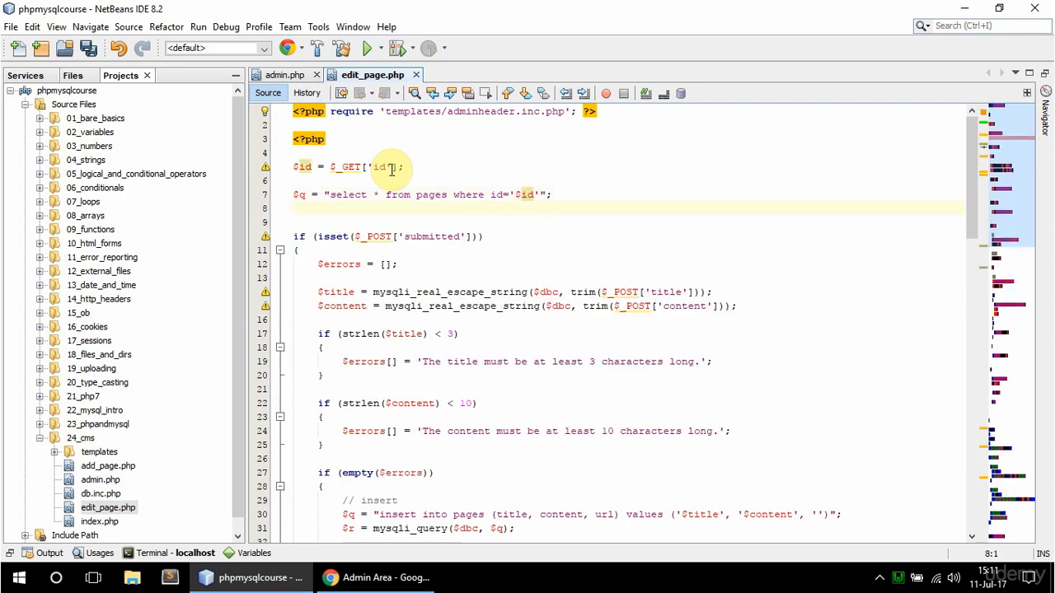
Step: Add $r = mysqli_query($dbc, $q); and $row = mysqli_fetch_assoc($r);
{"action": "type", "text": "$r ="}
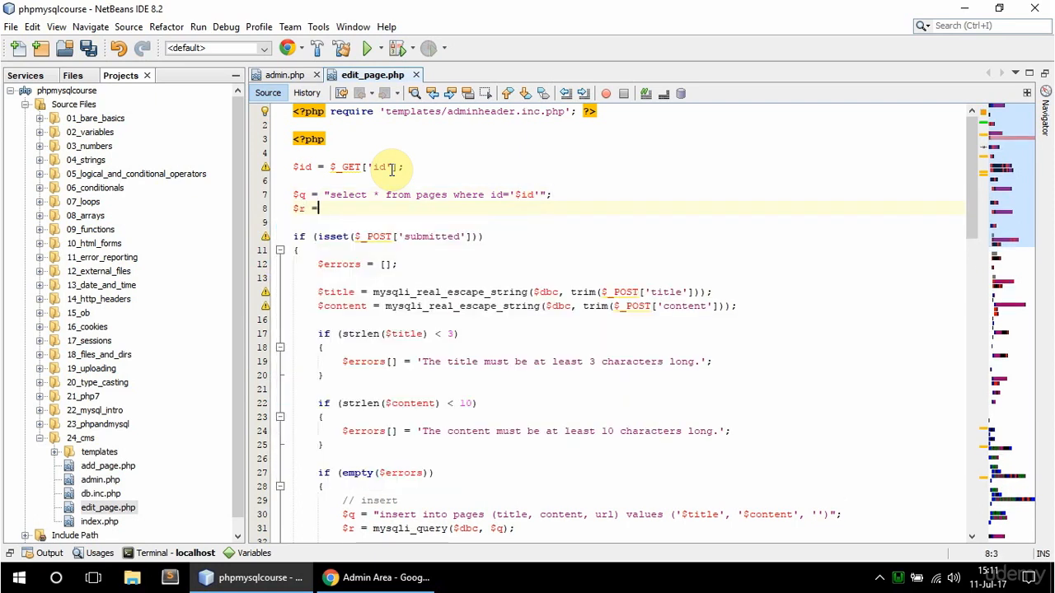
{"action": "type", "text": "mysqli_query($dbc, $q);"}
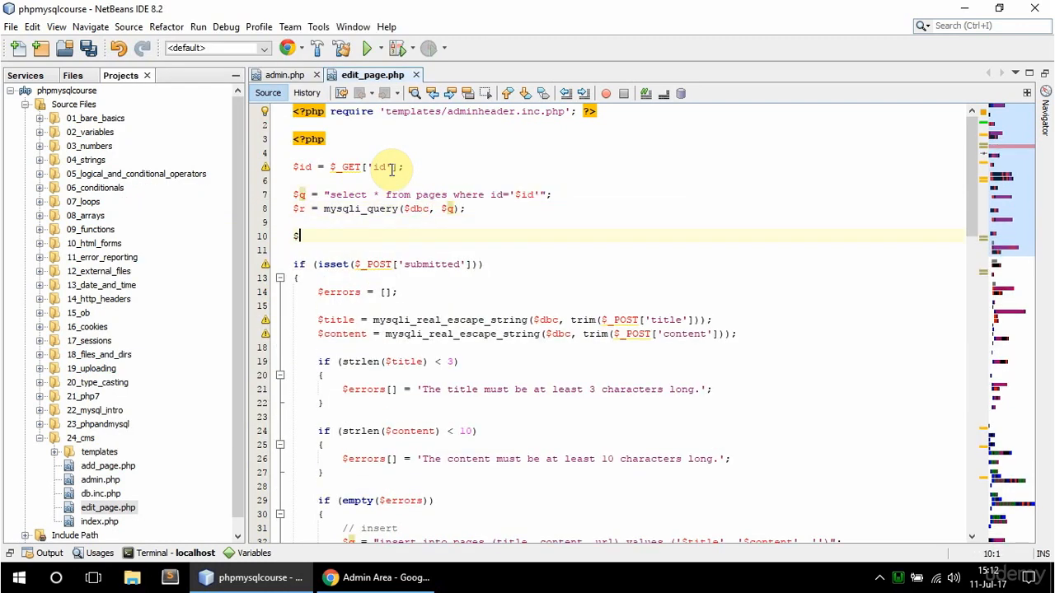
{"action": "type", "text": "row = mysqli_fetch_assoc($r);"}
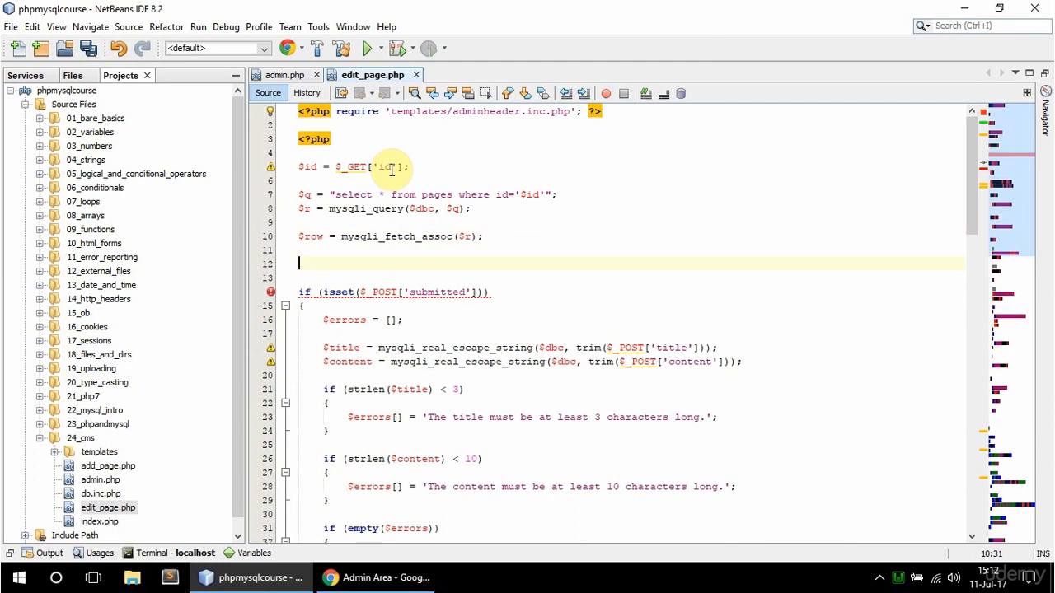
Step: Add an if (!$row) block that redirects to admin.php via header Location and exits
{"action": "type", "text": "if ("}
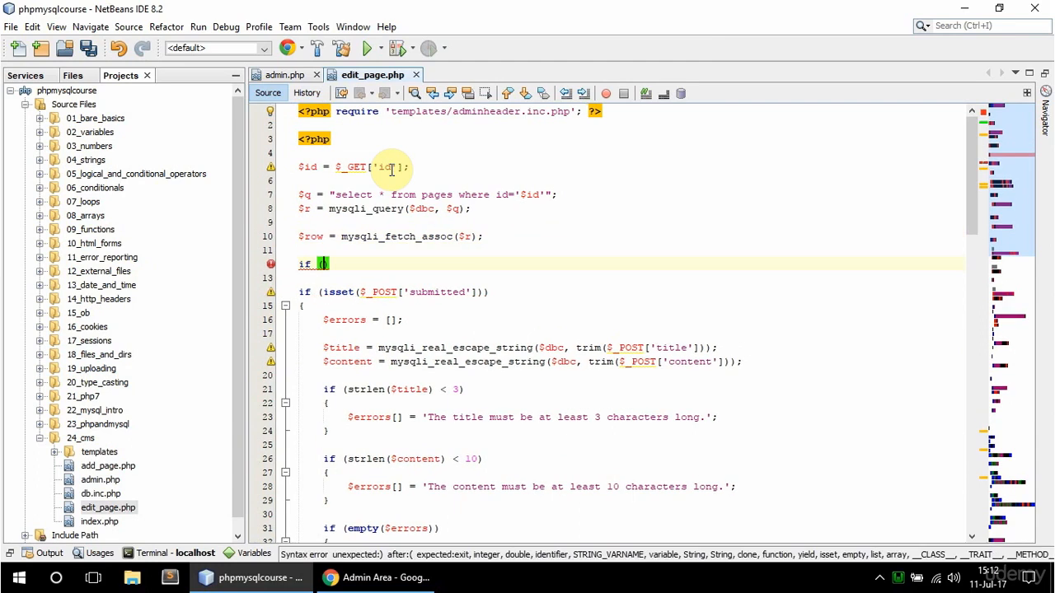
{"action": "type", "text": "!$row)"}
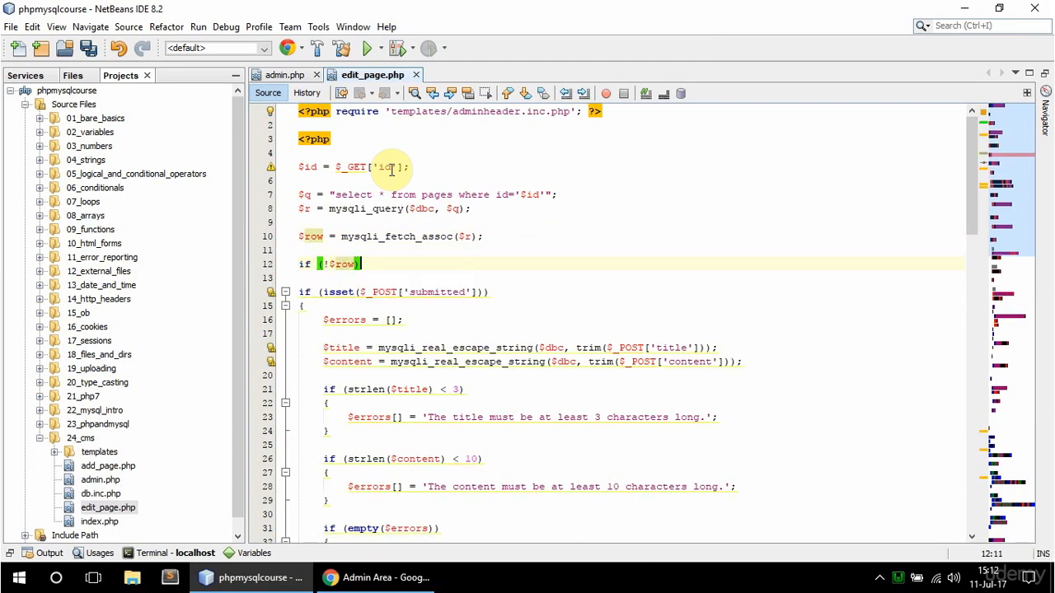
{"action": "type", "text": "header('"}
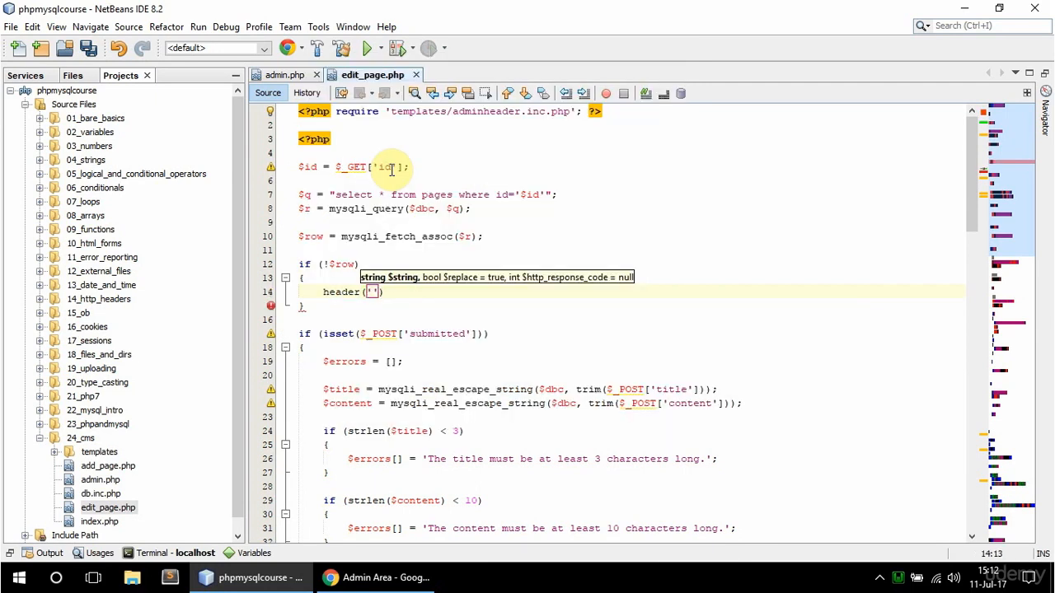
{"action": "type", "text": "Location:"}
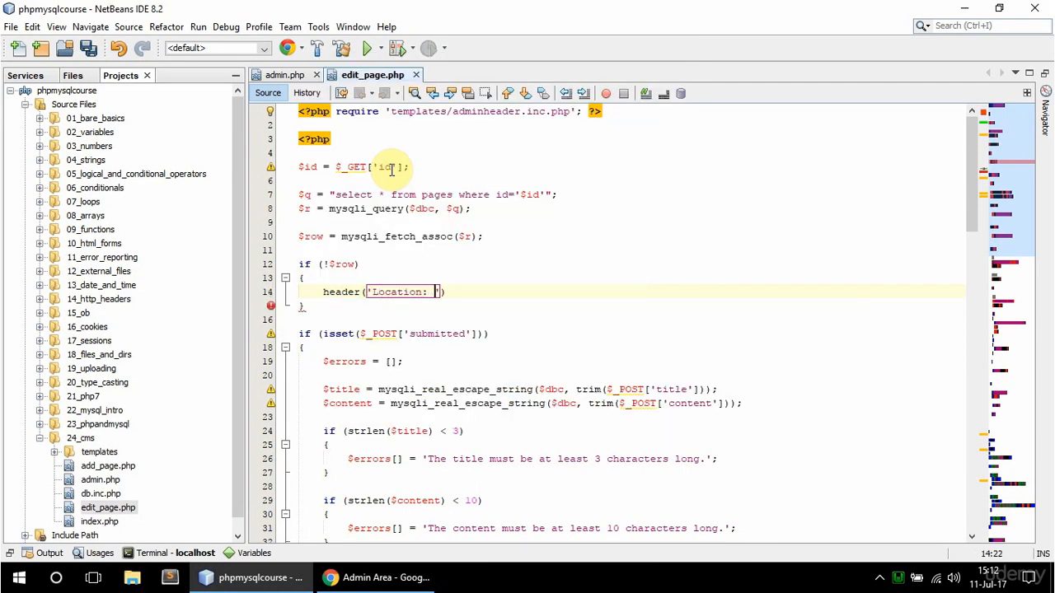
{"action": "type", "text": "admin.php"}
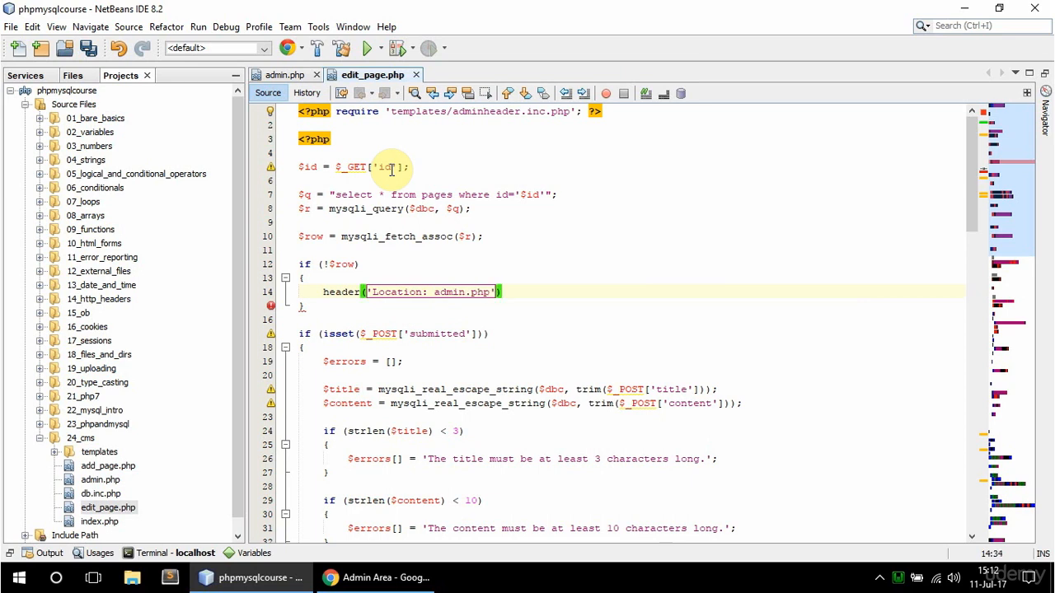
{"action": "type", "text": "exit();"}
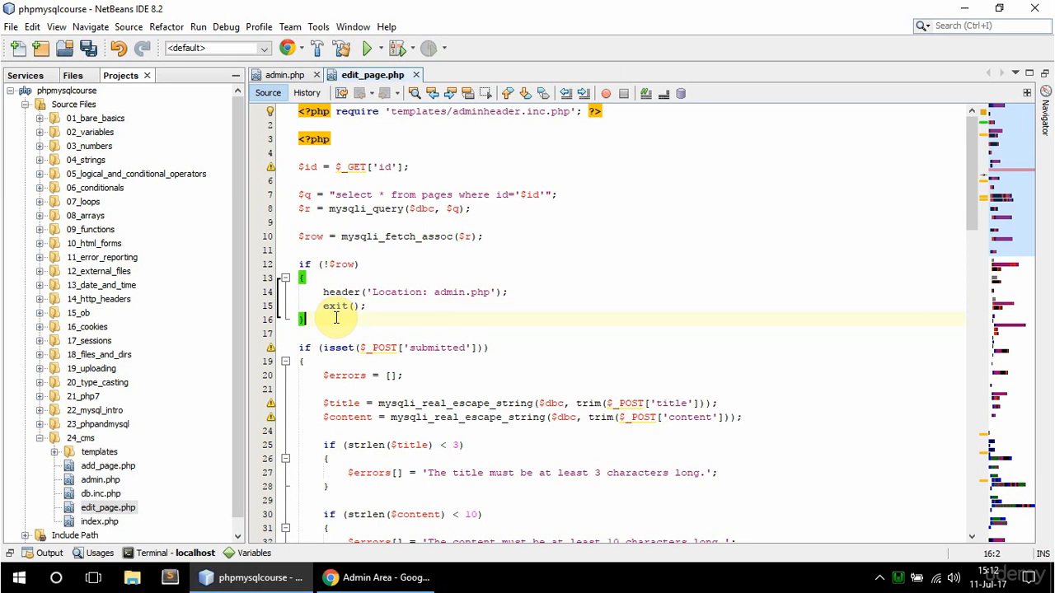
{"action": "key", "text": "enter"}
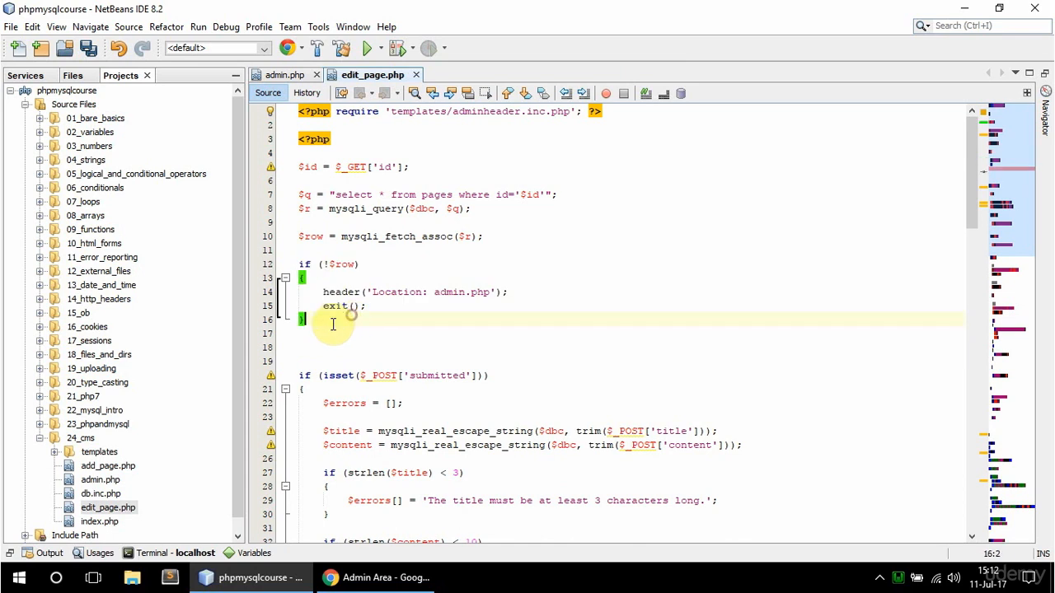
Step: Set $title = $row['title']; and $content = $row['content']; before the submit check
{"action": "left_click", "coordinate": [321, 346]}
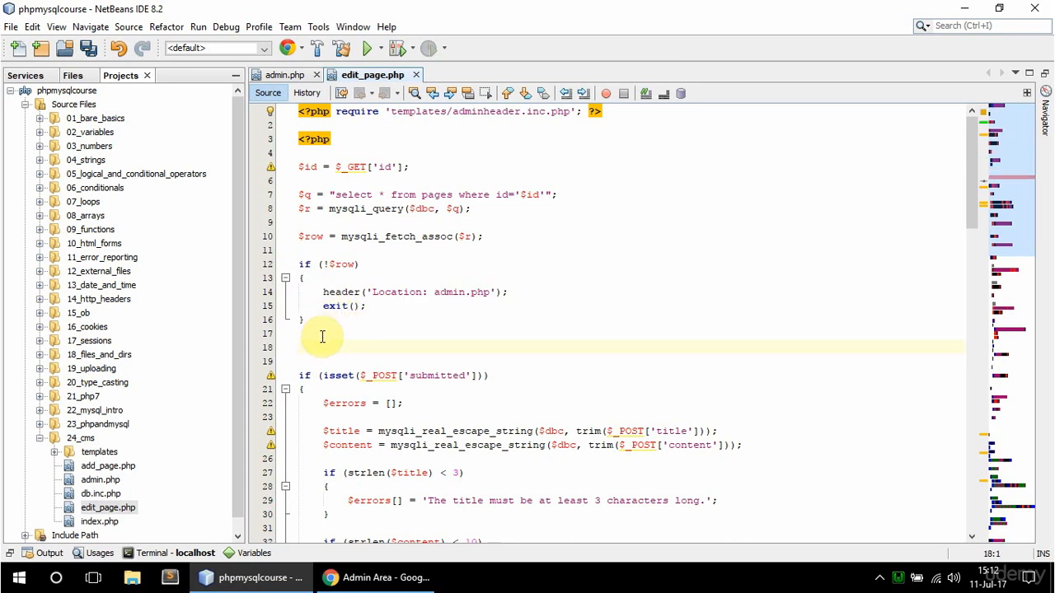
{"action": "left_click", "coordinate": [300, 347]}
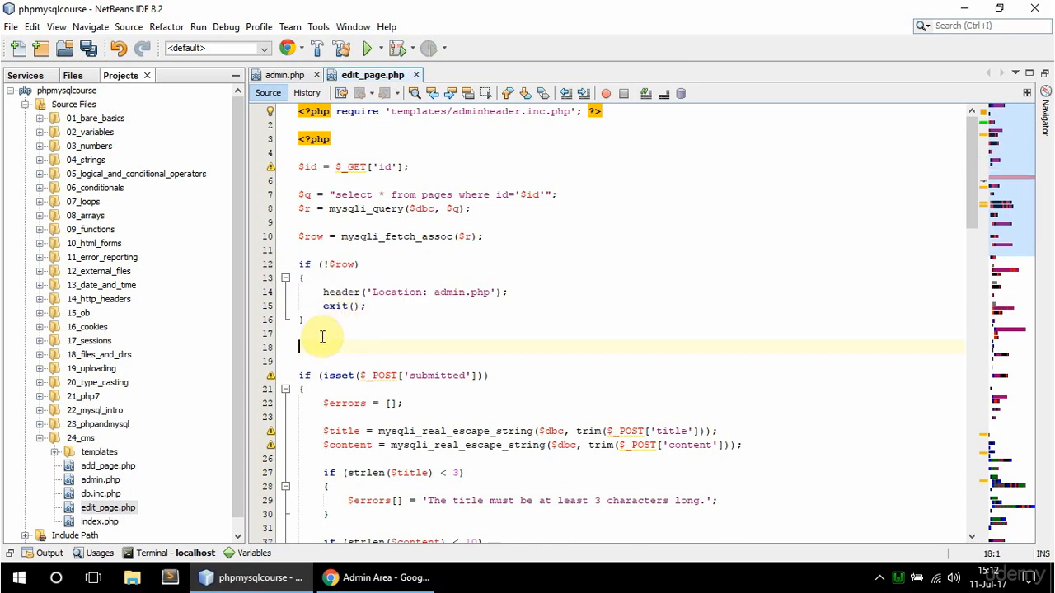
{"action": "type", "text": "$title"}
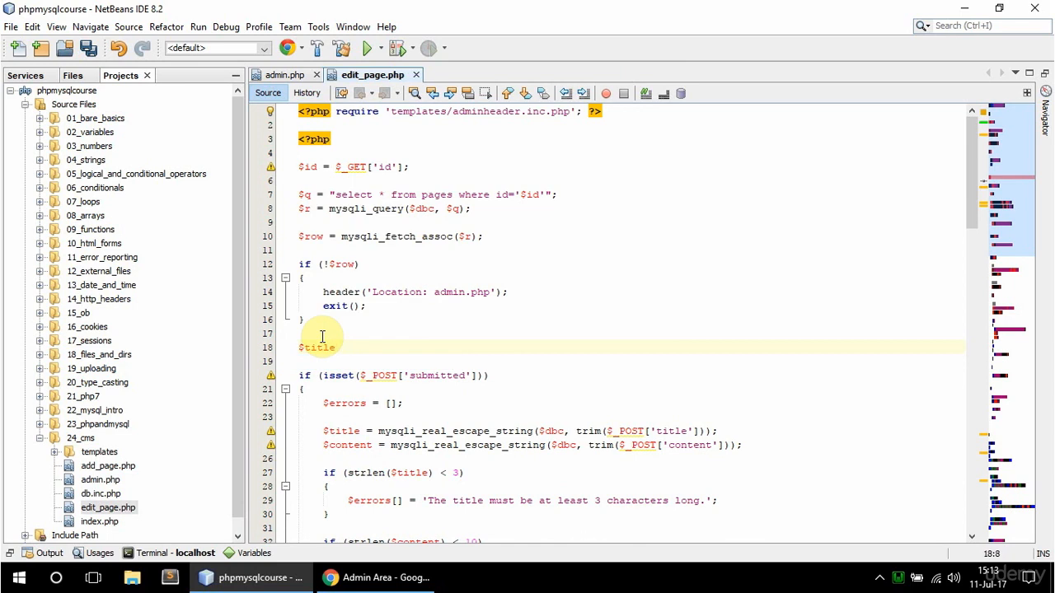
{"action": "type", "text": "= $rw"}
{"action": "left_click", "coordinate": [631, 361]}
{"action": "type", "text": "$content = $row['content'];"}
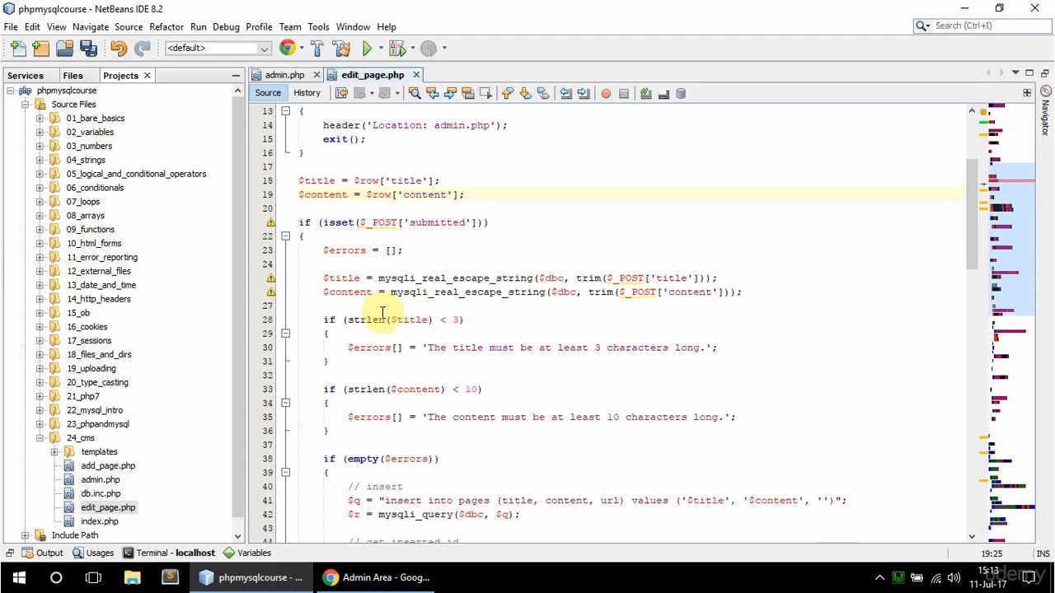
Step: Delete the insert query, insert id lines and the leftover insert-failed else branch
{"action": "scroll", "scroll_direction": "down", "scroll_amount": 3}
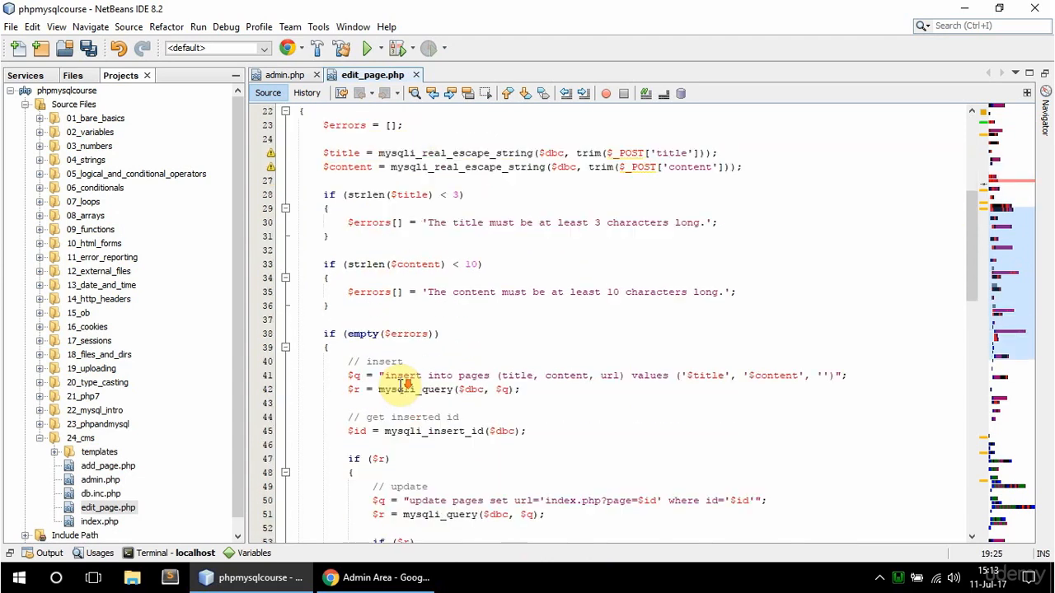
{"action": "scroll", "scroll_direction": "down", "scroll_amount": 3}
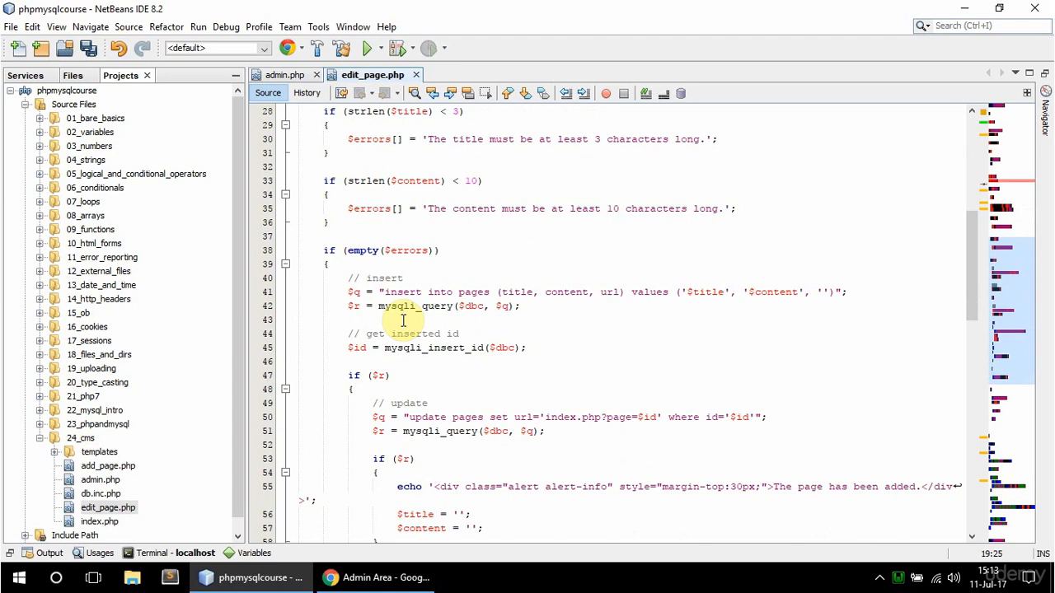
{"action": "scroll", "scroll_direction": "down", "scroll_amount": 3}
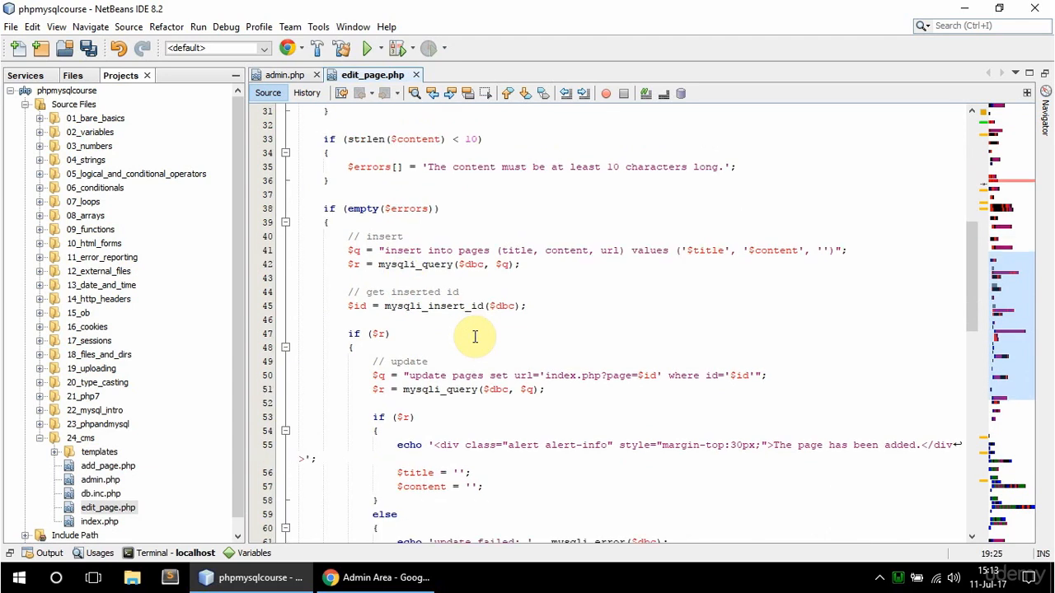
{"action": "scroll", "scroll_direction": "down", "scroll_amount": 3}
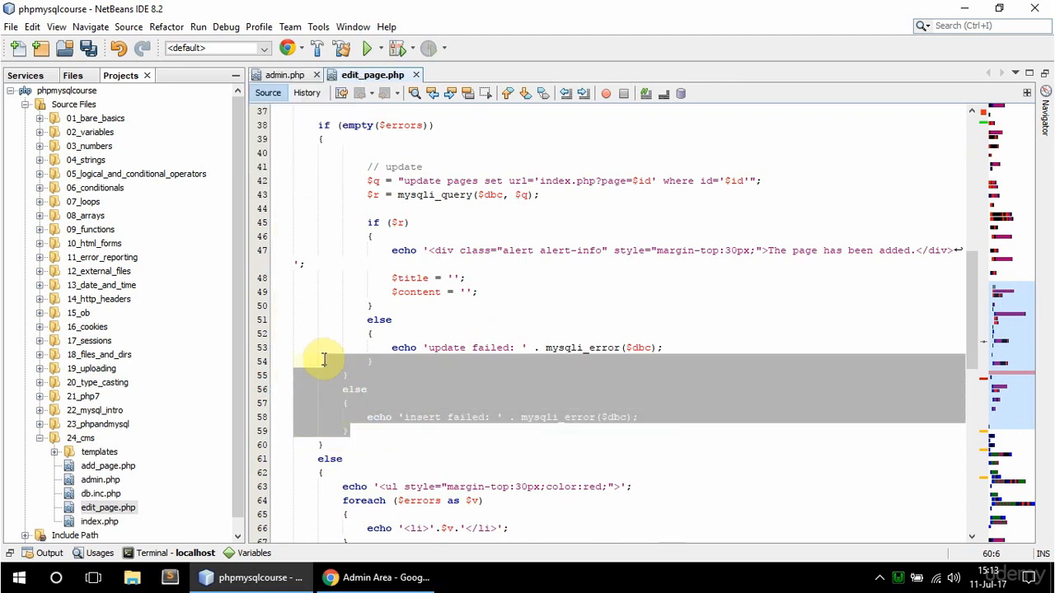
{"action": "left_click", "coordinate": [320, 376]}
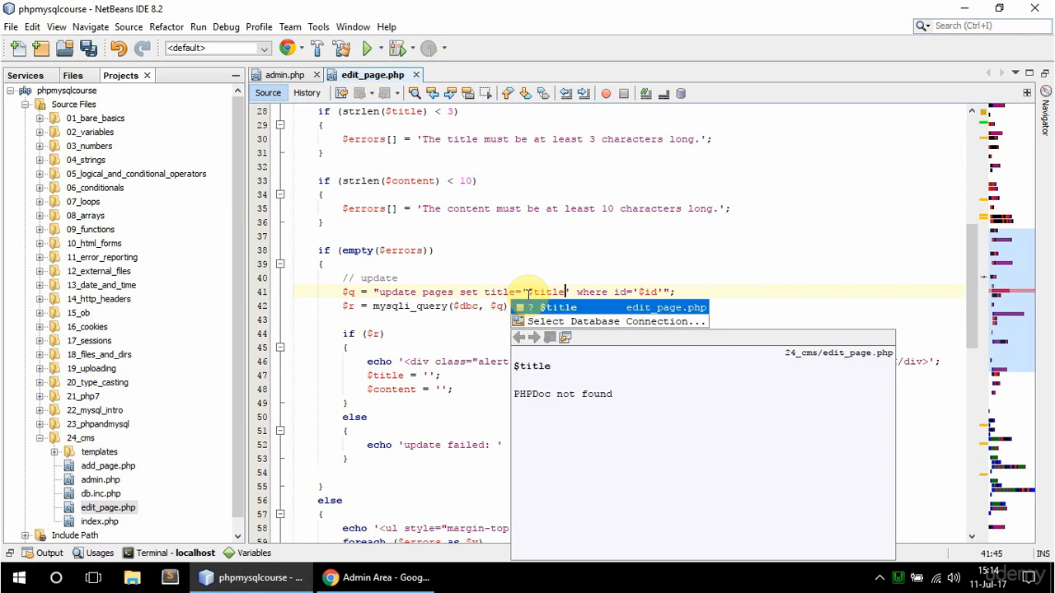
Step: Make $q update title='$title', content='$content' where id='$id' and the message say 'edited'
{"action": "type", "text": ", content='$content"}
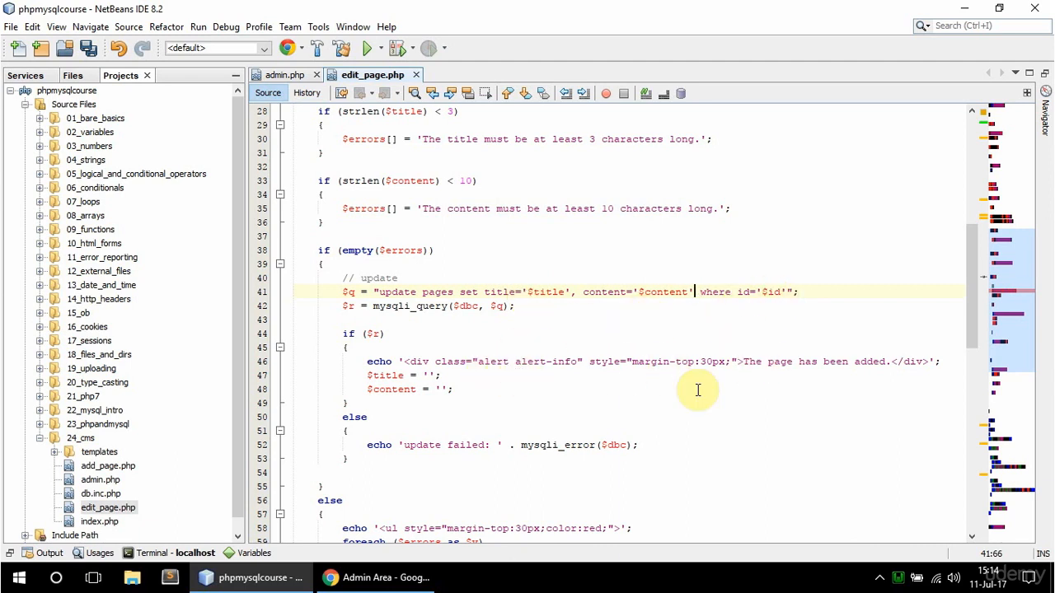
{"action": "double_click", "coordinate": [871, 361]}
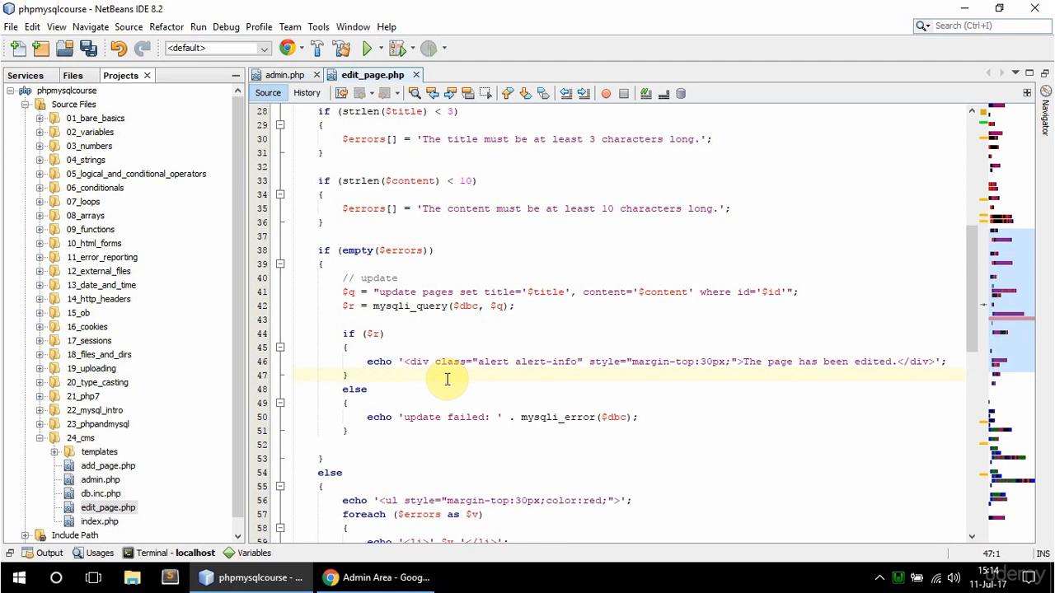
{"action": "scroll", "scroll_direction": "down", "scroll_amount": 3}
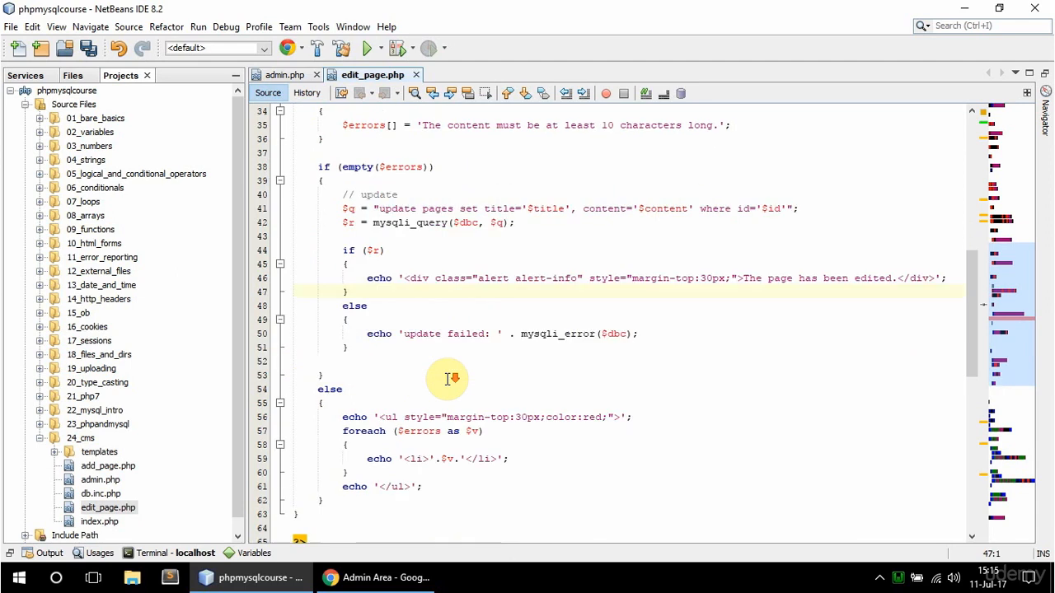
{"action": "scroll", "scroll_direction": "down", "scroll_amount": 3}
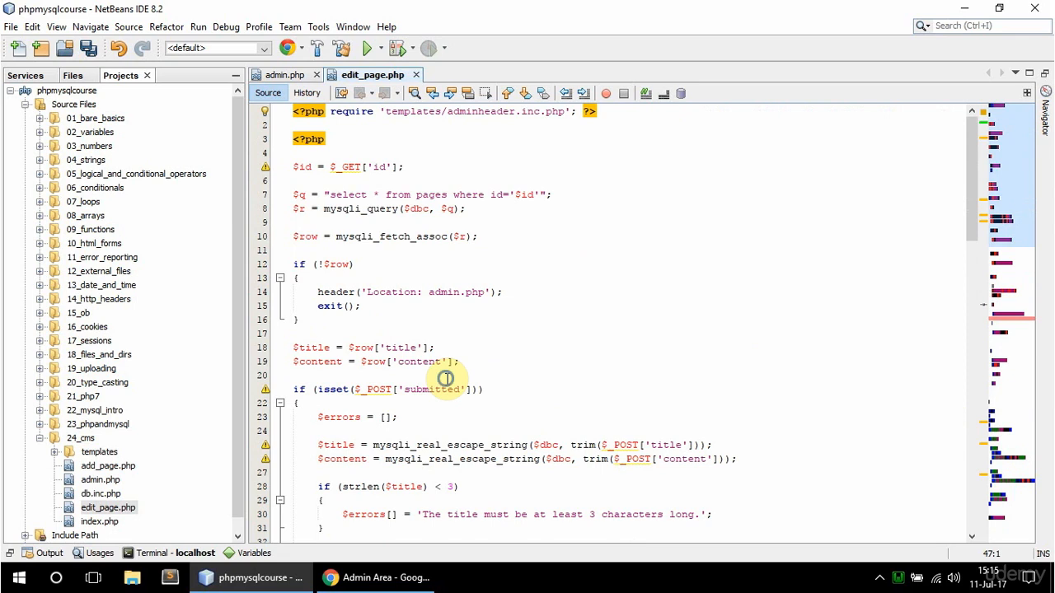
Step: Run edit_page.php?id=2 in Chrome to confirm 'About Us' and 'about us page' fill the form
{"action": "right_click", "coordinate": [445, 377]}
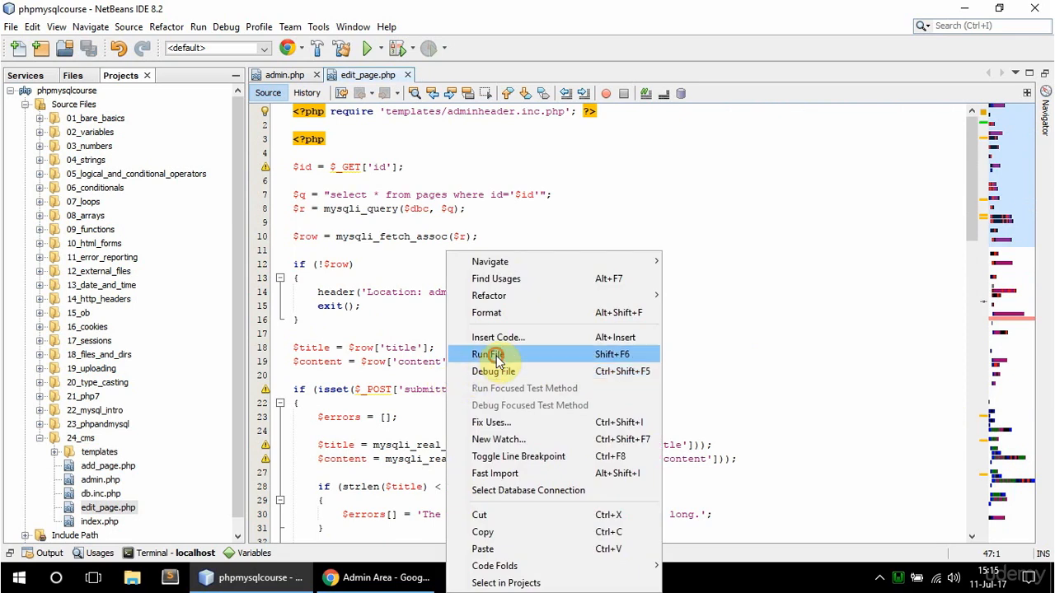
{"action": "left_click", "coordinate": [488, 353]}
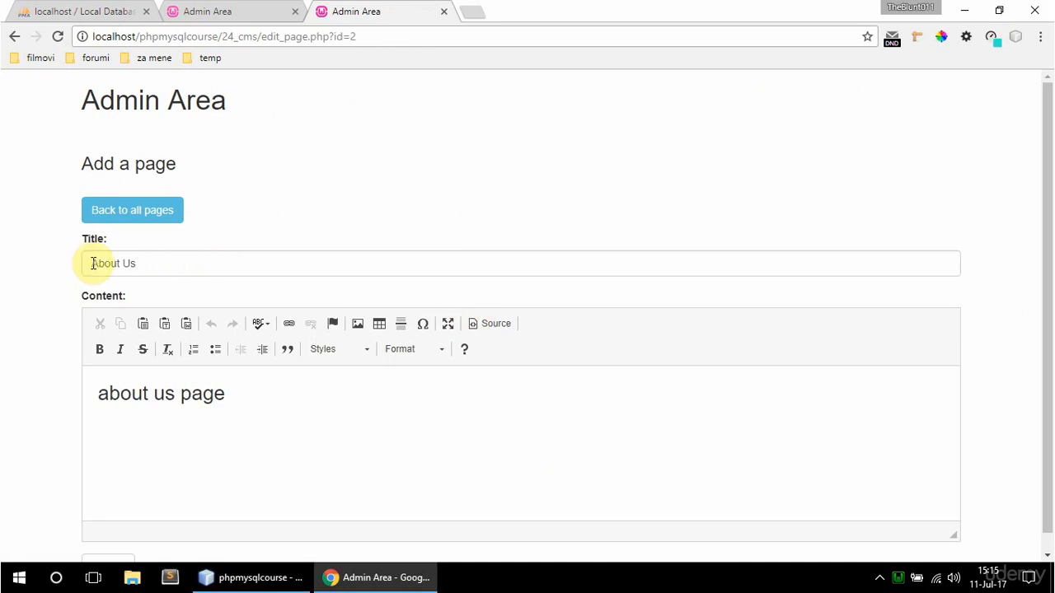
{"action": "mouse_move", "coordinate": [214, 349]}
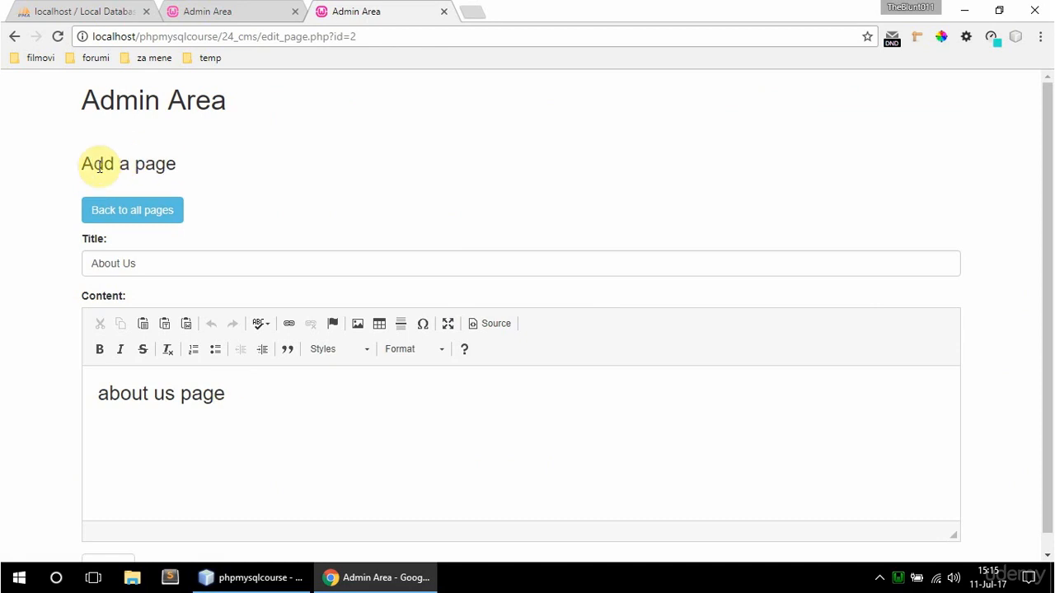
{"action": "left_click", "coordinate": [79, 10]}
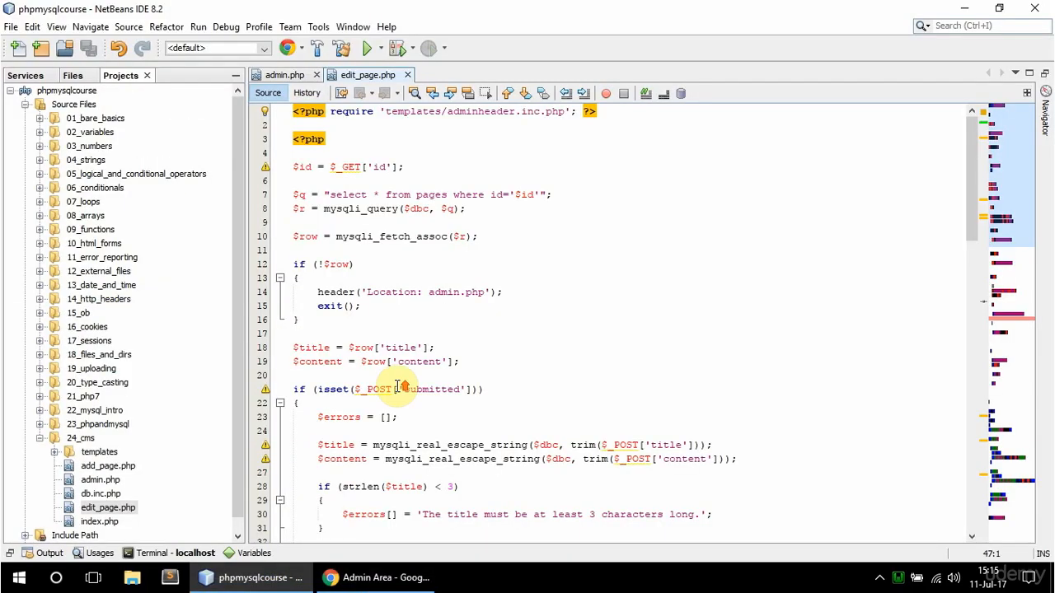
Step: Change the <h3> heading from 'Add a page' to 'Edit page' and run the file again
{"action": "scroll", "scroll_direction": "down", "scroll_amount": 3}
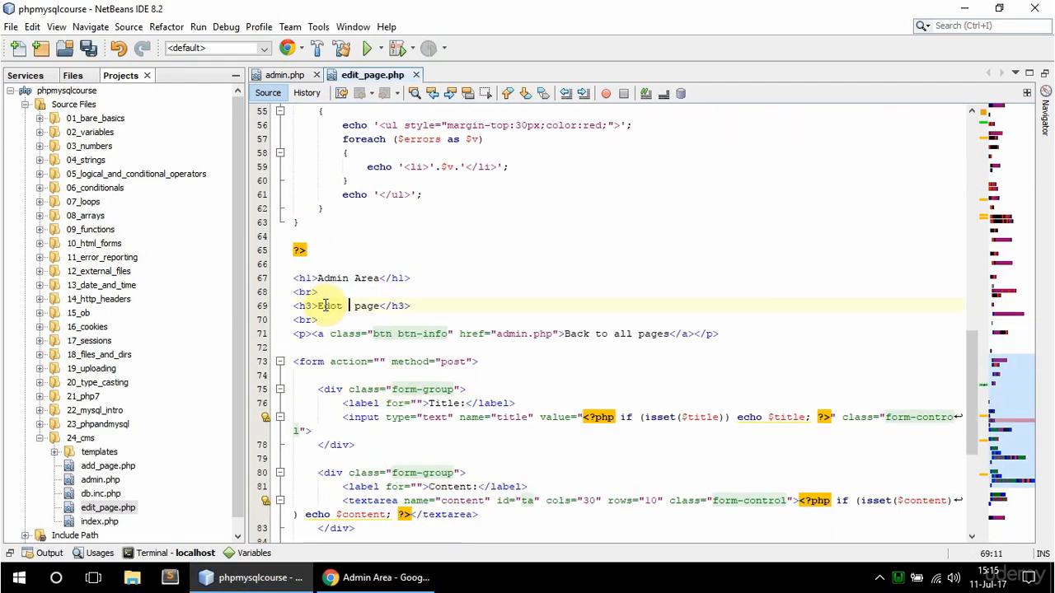
{"action": "right_click", "coordinate": [326, 305]}
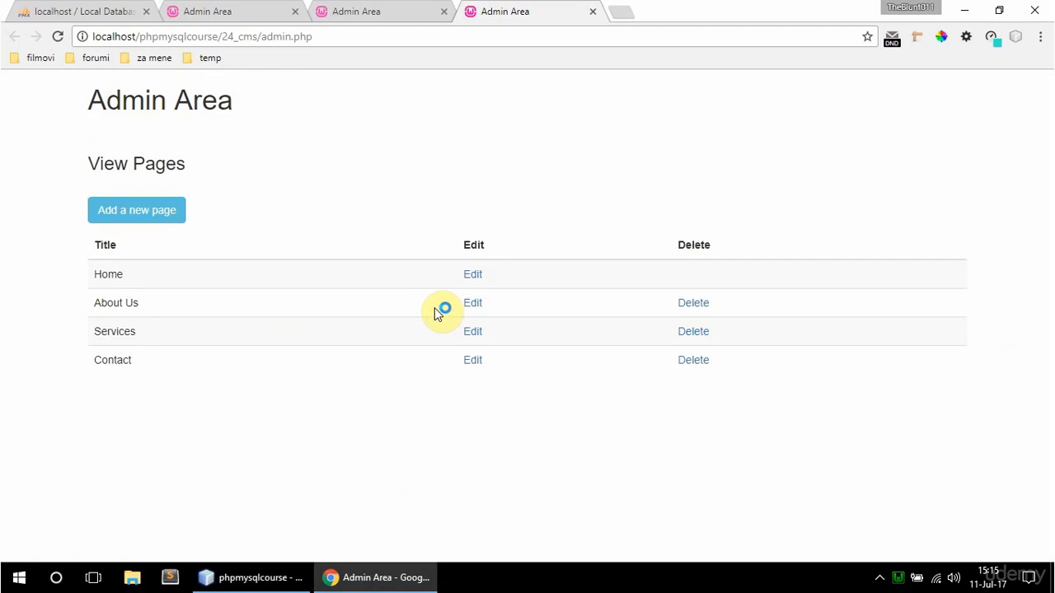
Step: Edit About Us to title 'About Us 2', content 'about us page 2' and submit, then view the pages table in phpMyAdmin
{"action": "left_click", "coordinate": [471, 303]}
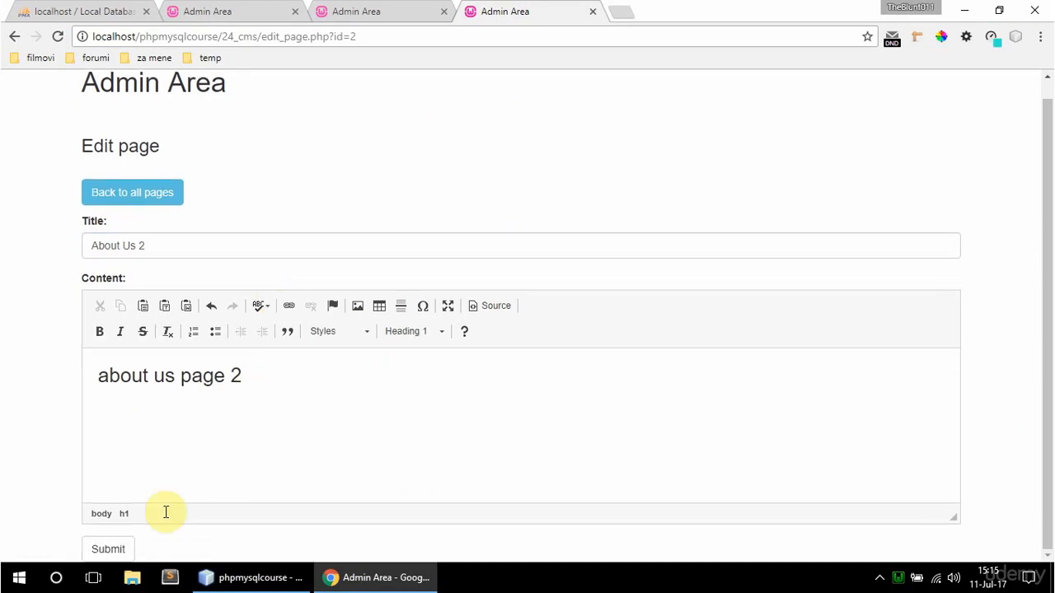
{"action": "left_click", "coordinate": [109, 548]}
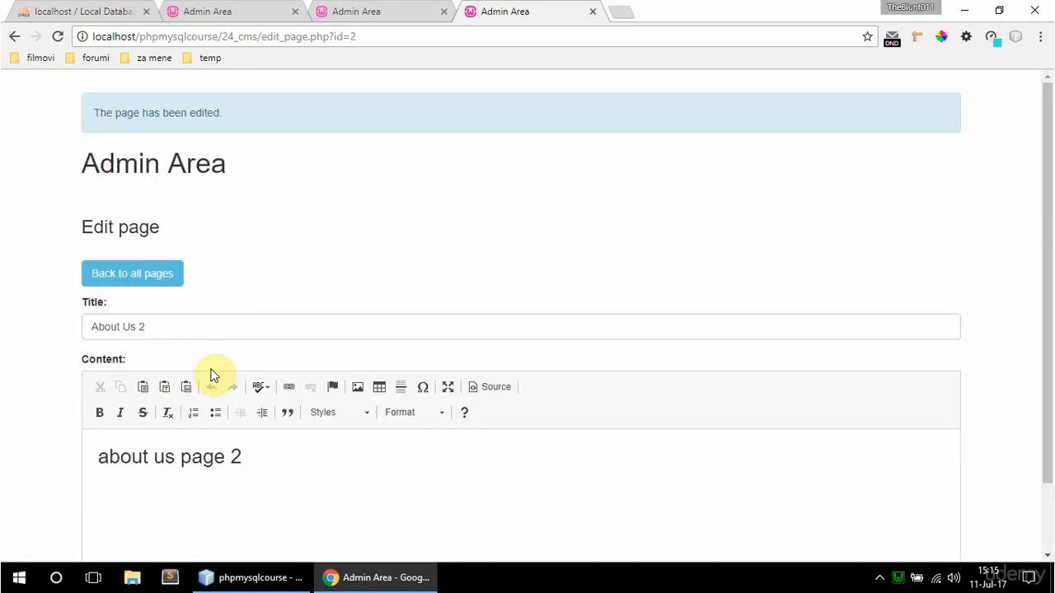
{"action": "mouse_move", "coordinate": [202, 405]}
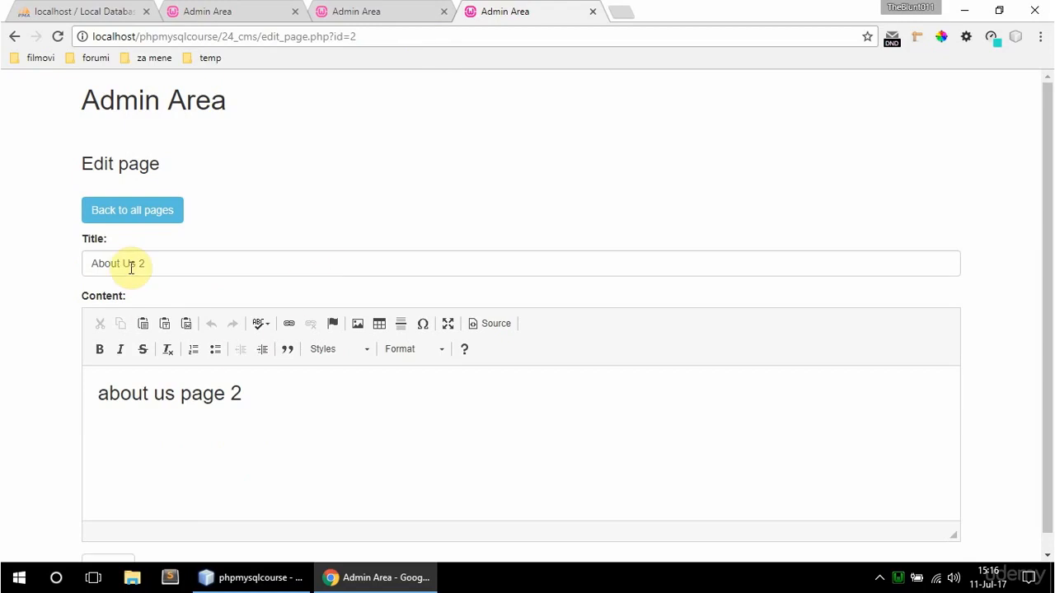
{"action": "left_click", "coordinate": [79, 10]}
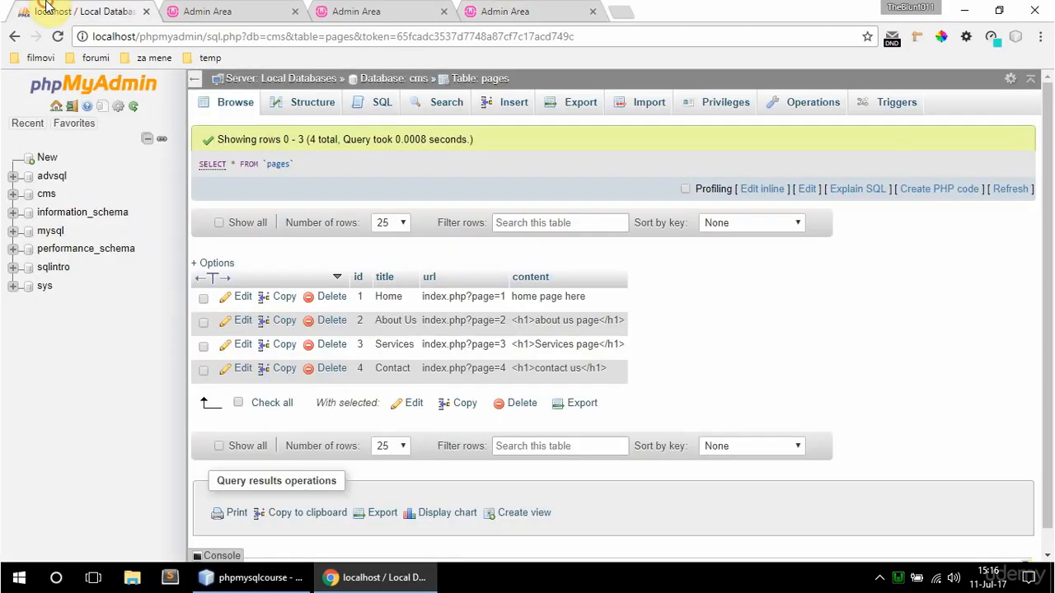
Step: Refresh the pages table so row 2 shows 'About Us 2' with content 'about us page 2'
{"action": "left_click", "coordinate": [1010, 188]}
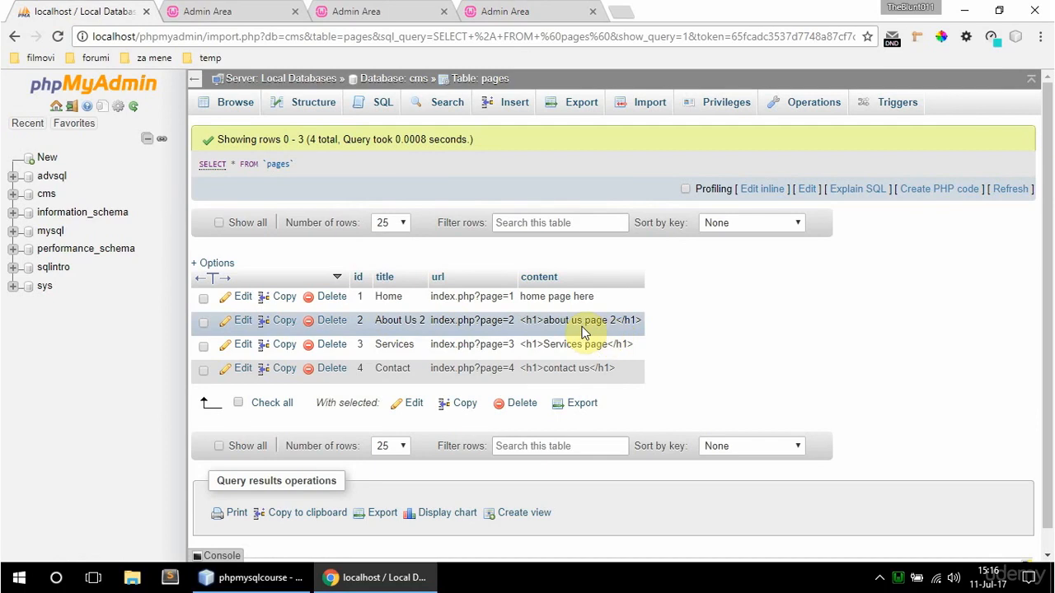
{"action": "mouse_move", "coordinate": [537, 325]}
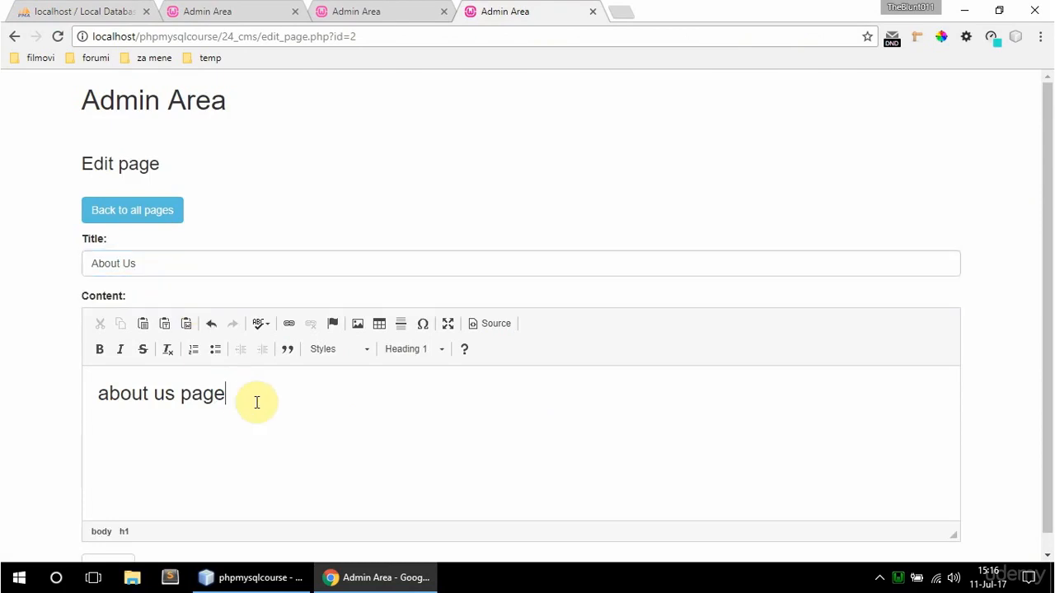
Step: Submit page 2 reverted to 'About Us' / 'about us page', confirming 'The page has been edited.'
{"action": "scroll", "scroll_direction": "down", "scroll_amount": 3}
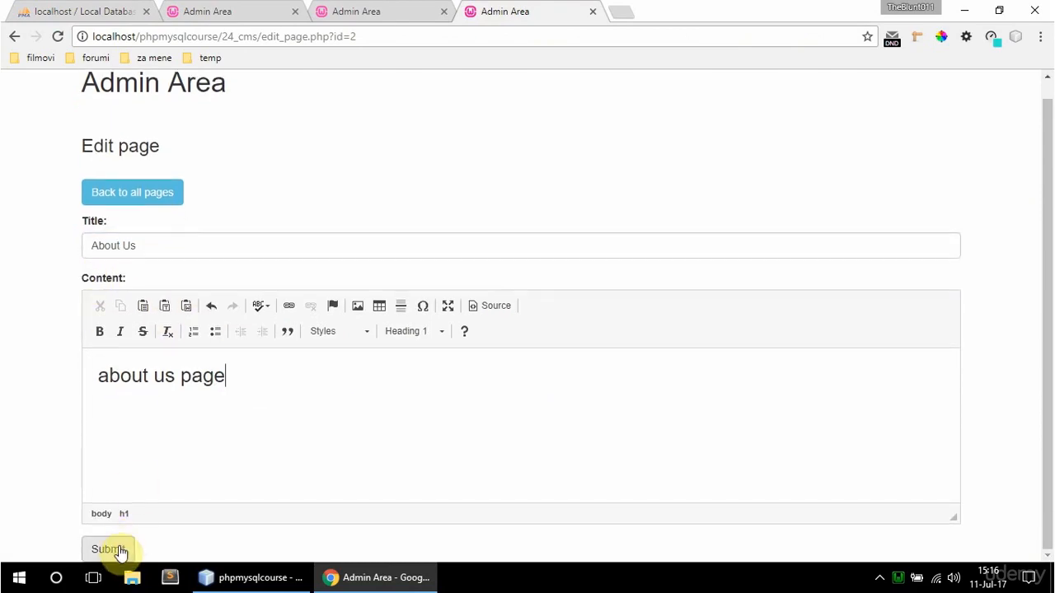
{"action": "left_click", "coordinate": [109, 549]}
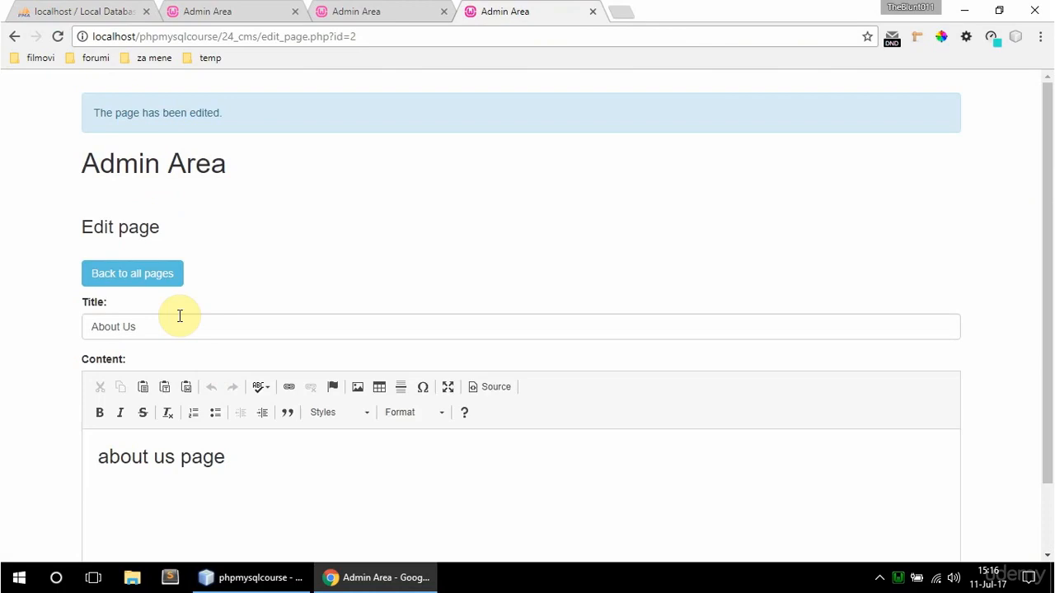
{"action": "left_click", "coordinate": [222, 36]}
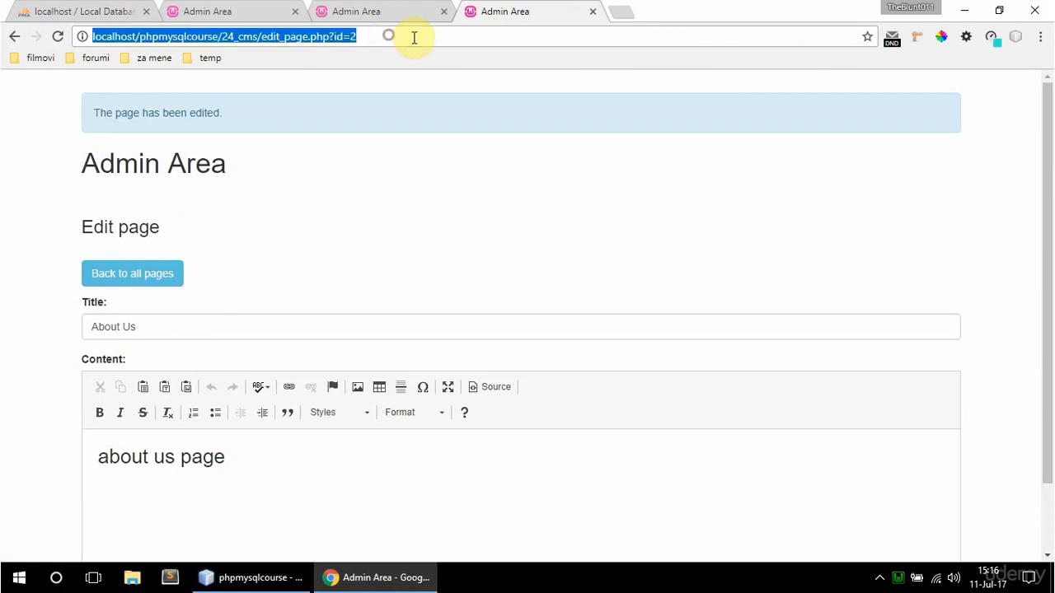